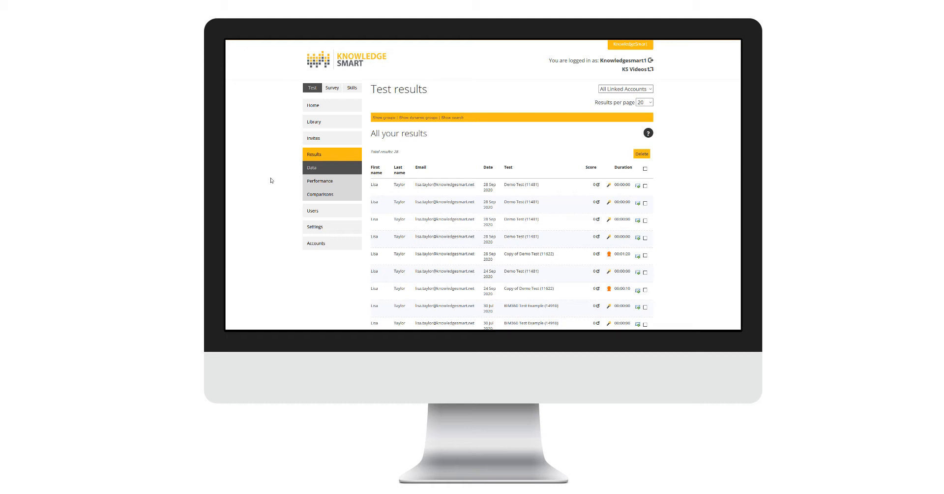
mouse_move(273, 180)
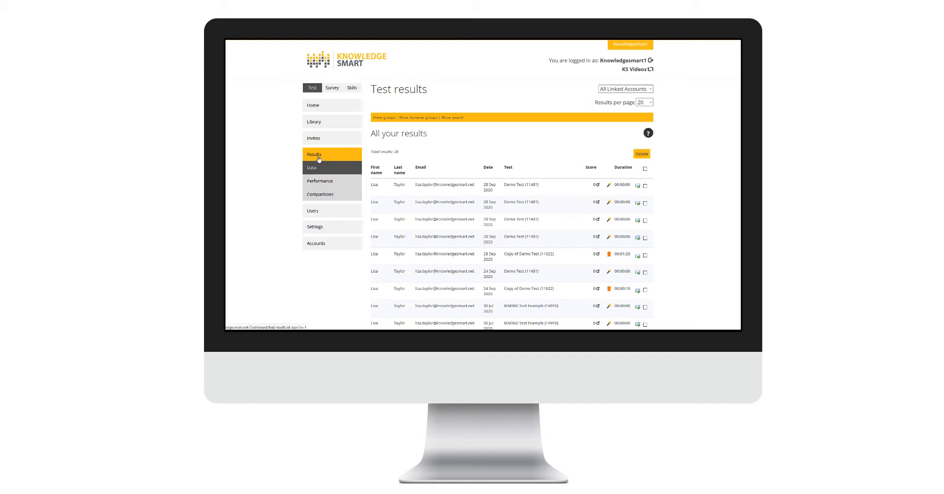
mouse_move(318, 170)
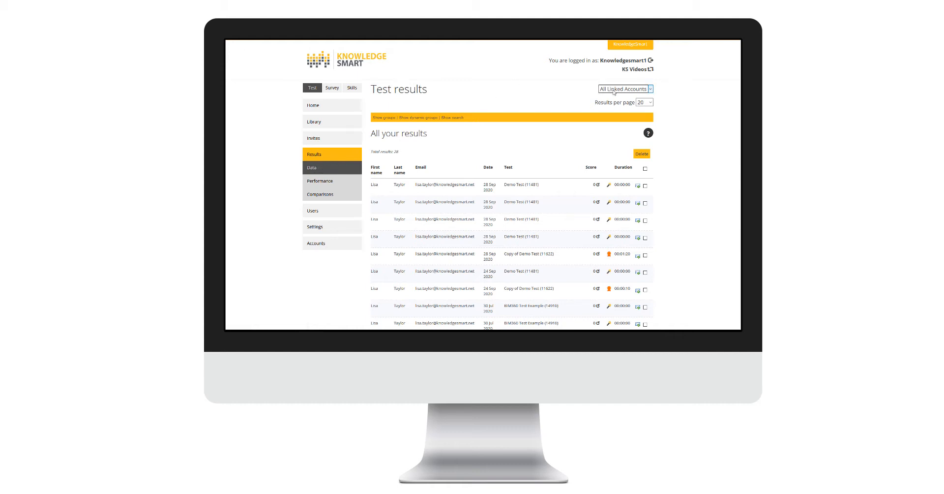
Step: Check linked accounts and results per page, then open the 75% Demo Test report
click(625, 89)
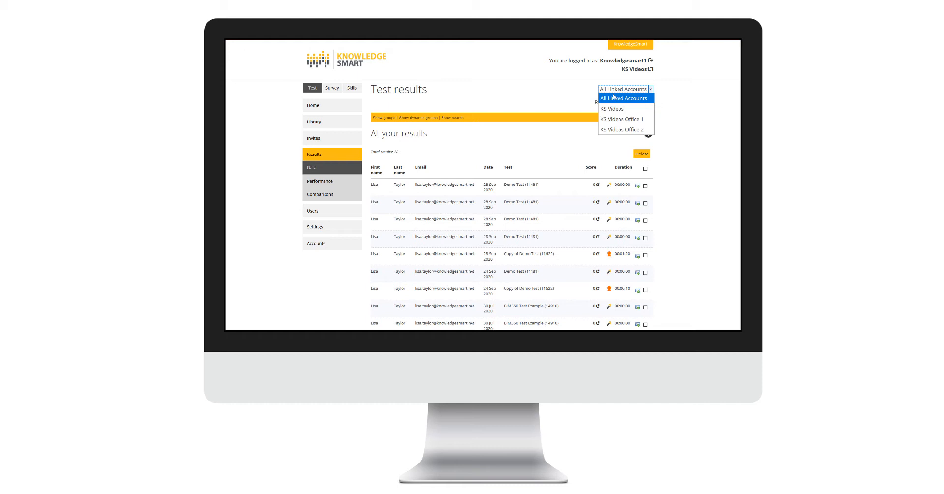
mouse_move(612, 109)
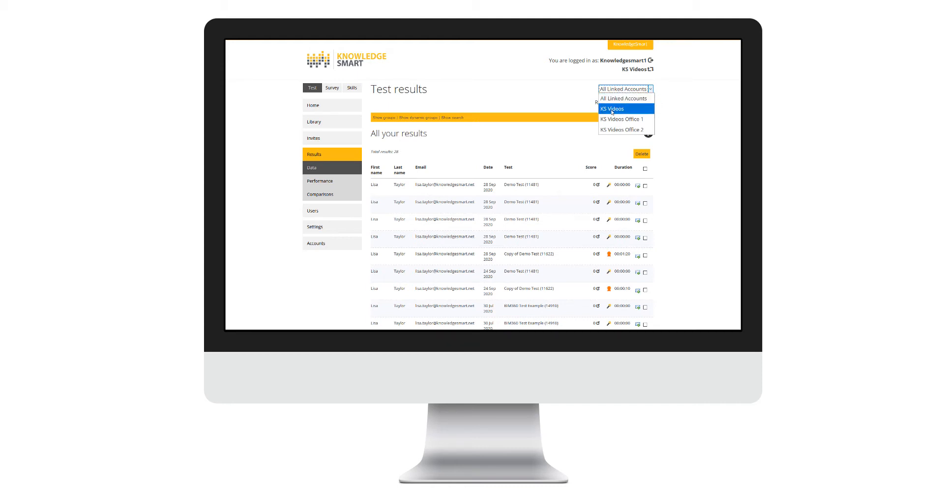
mouse_move(611, 118)
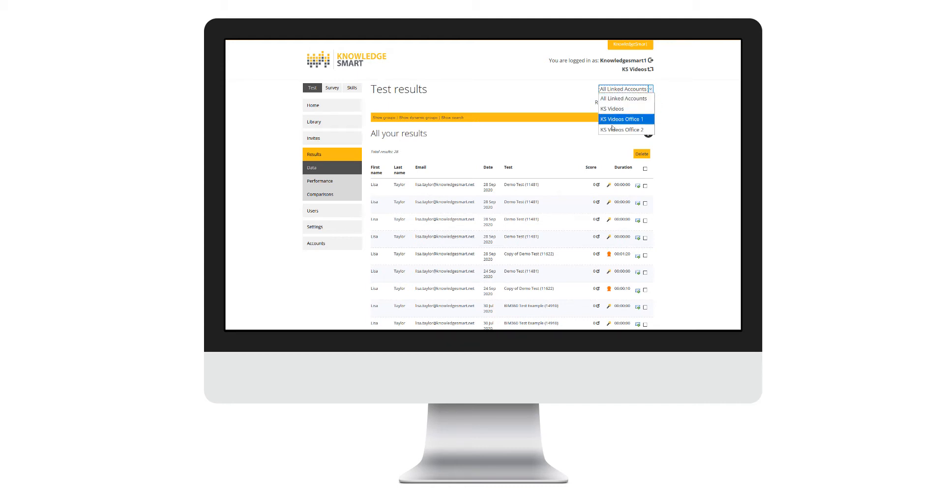
mouse_move(623, 129)
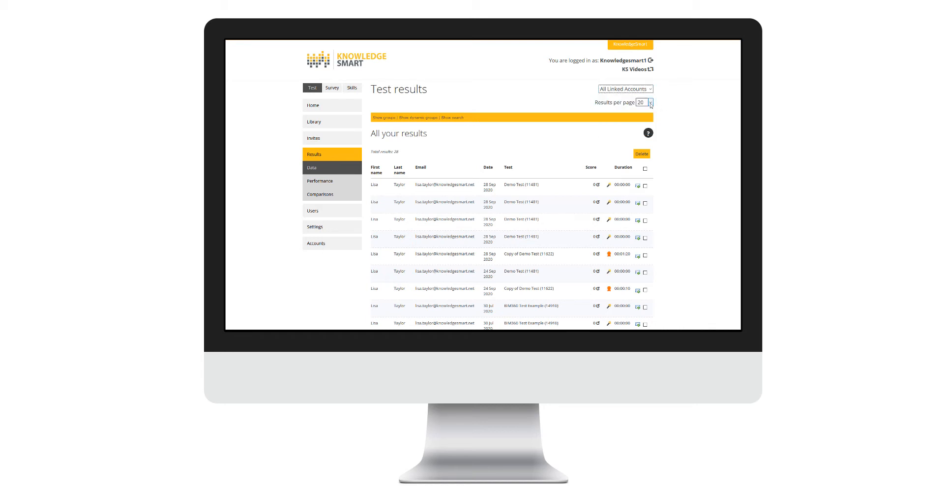
click(645, 102)
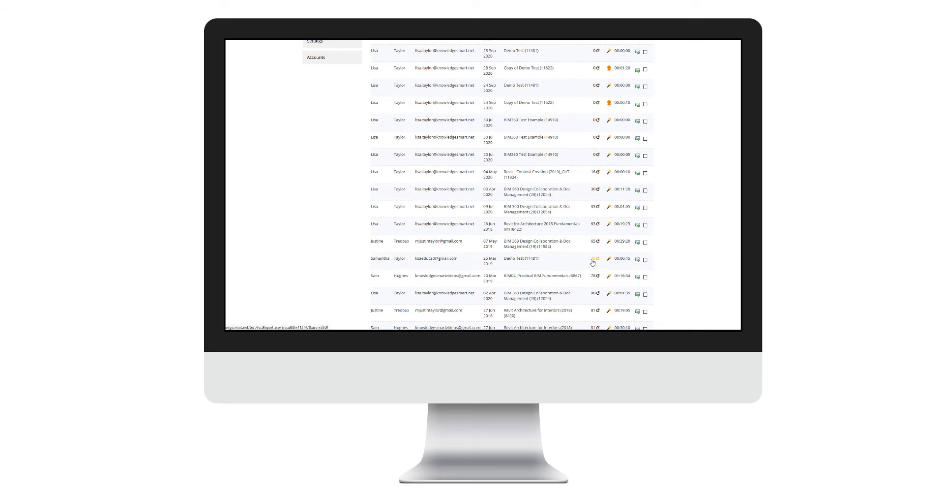
mouse_move(593, 259)
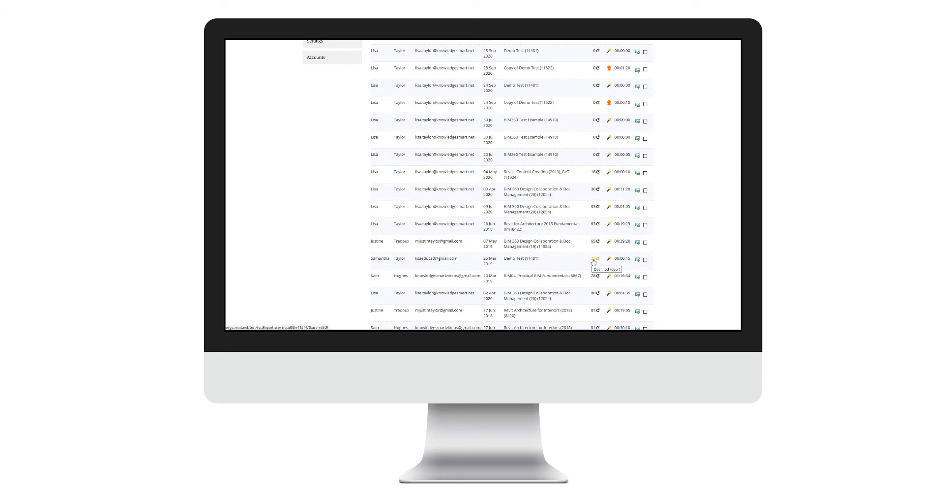
click(609, 258)
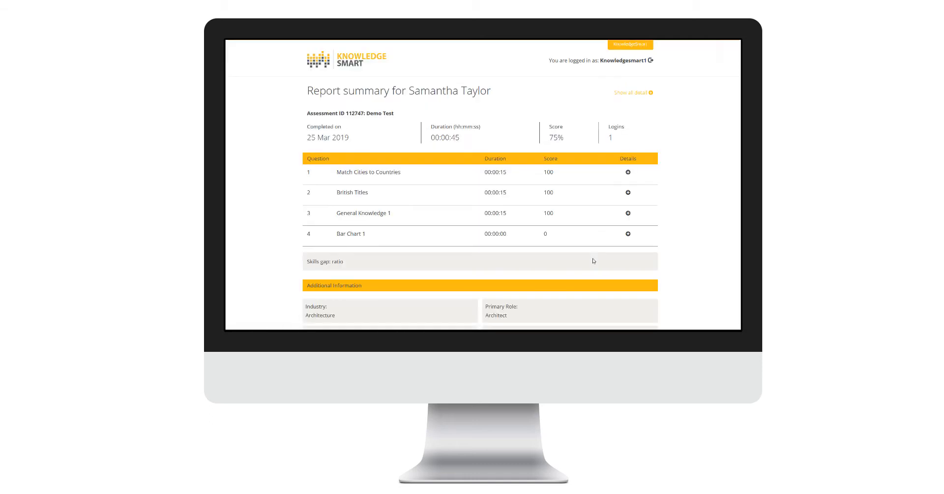
mouse_move(664, 207)
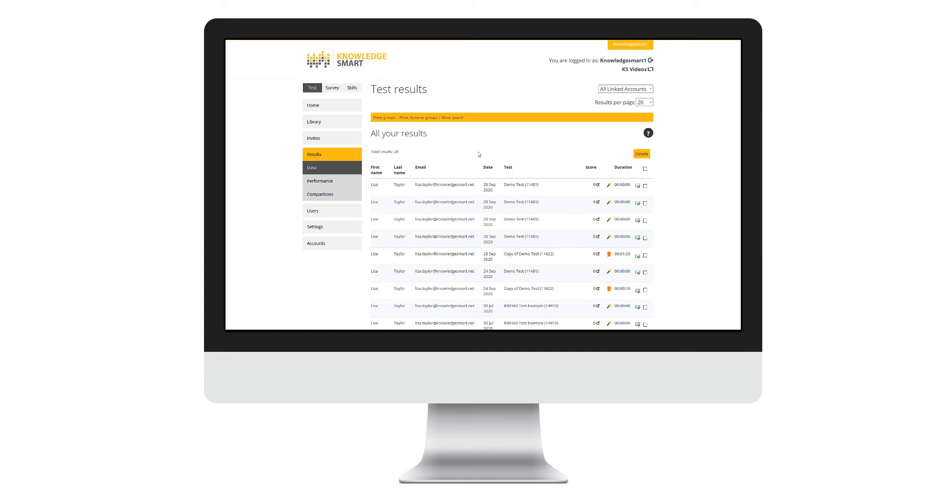
mouse_move(481, 156)
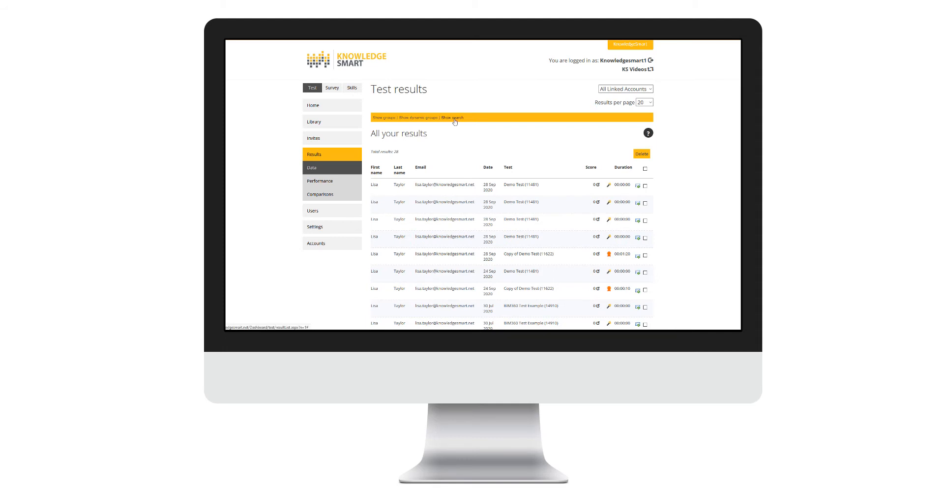
Step: Reveal the search form with candidate, score, date and experience filters
click(452, 117)
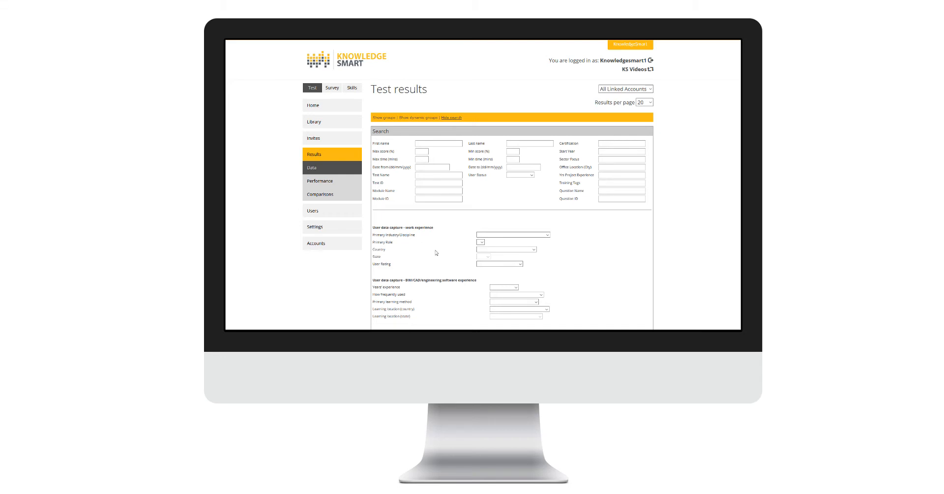
mouse_move(400, 147)
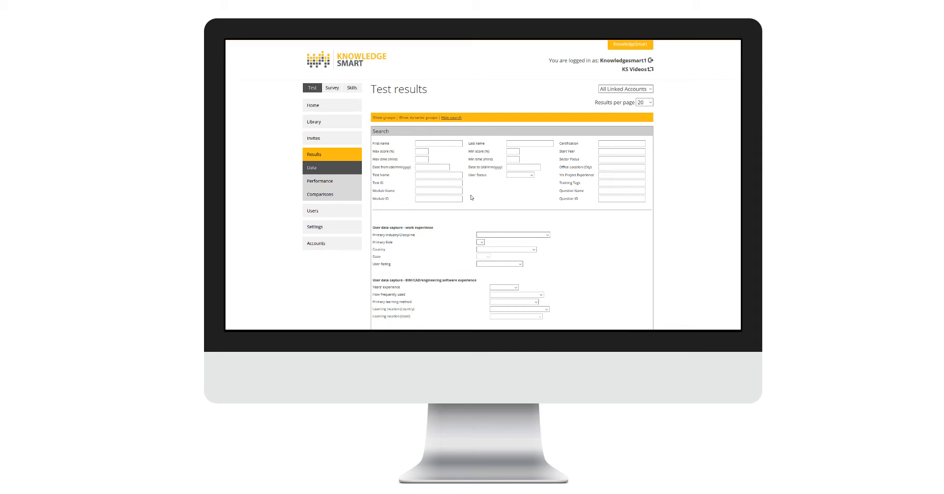
mouse_move(472, 206)
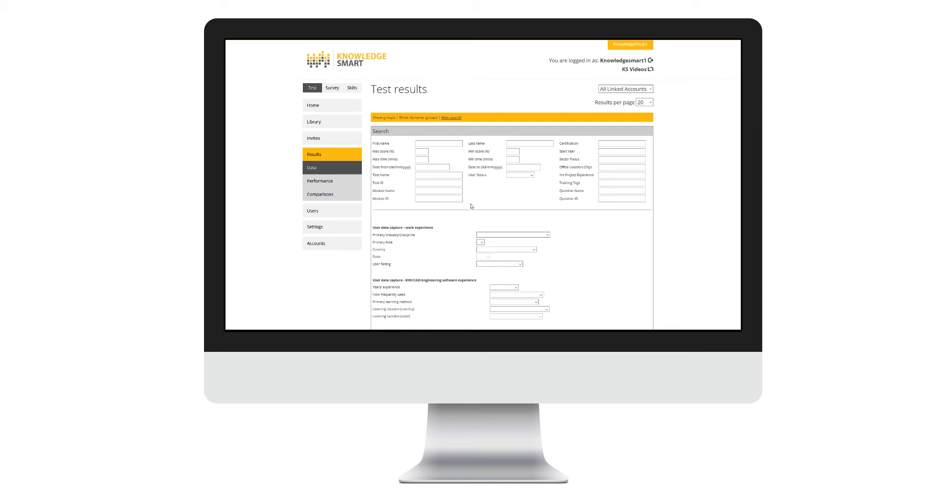
mouse_move(555, 225)
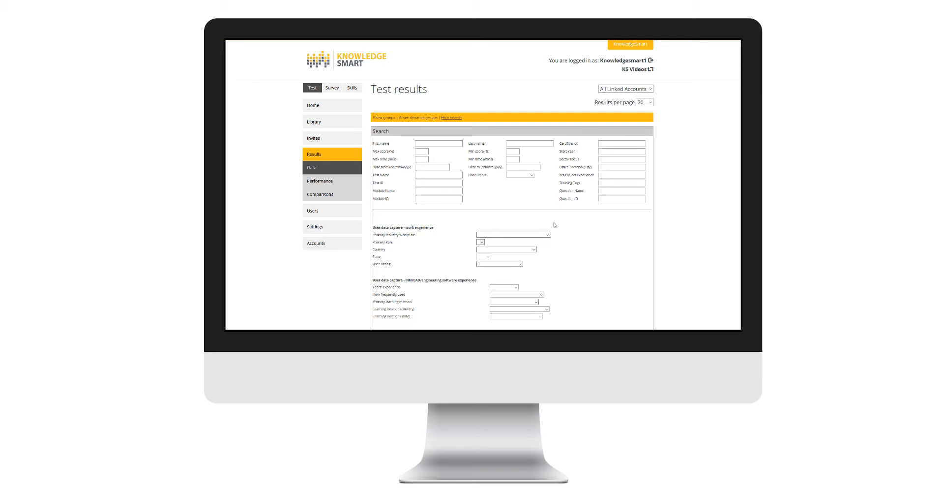
mouse_move(562, 273)
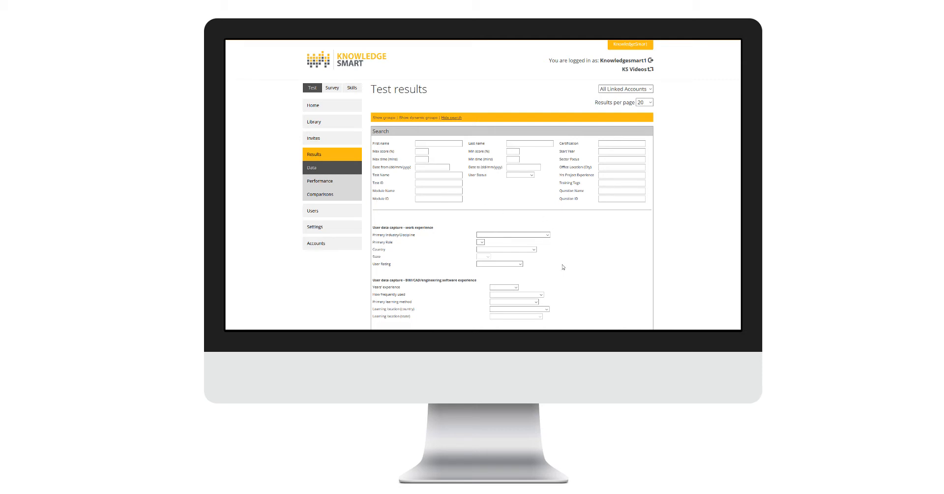
mouse_move(564, 276)
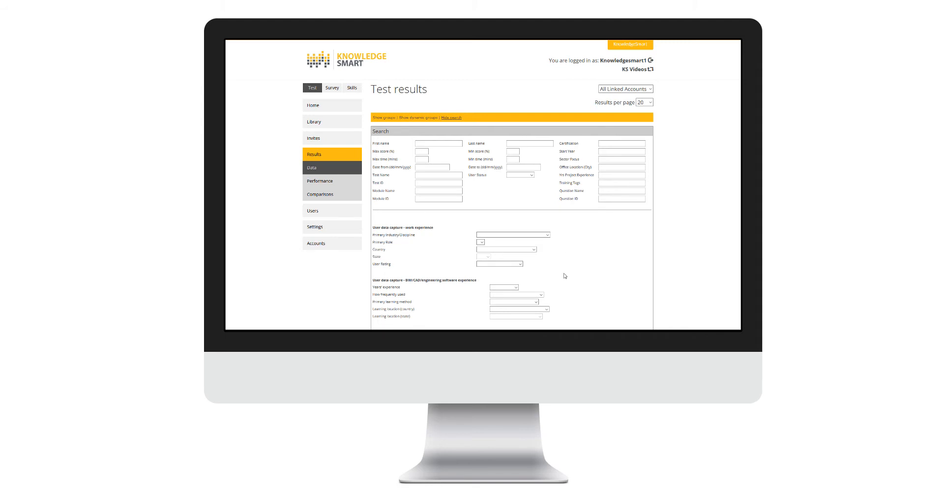
mouse_move(561, 271)
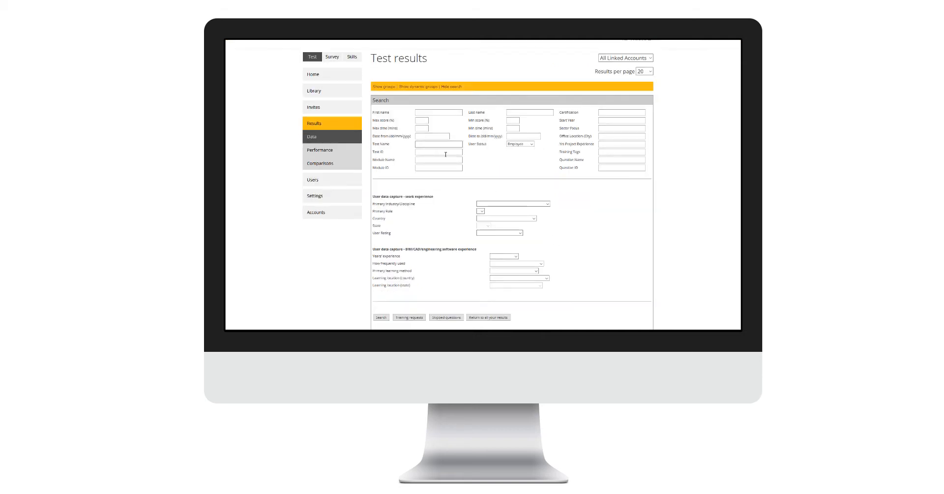
Step: Search the Test Name 'revit' and scroll through the six matching results
text(revit)
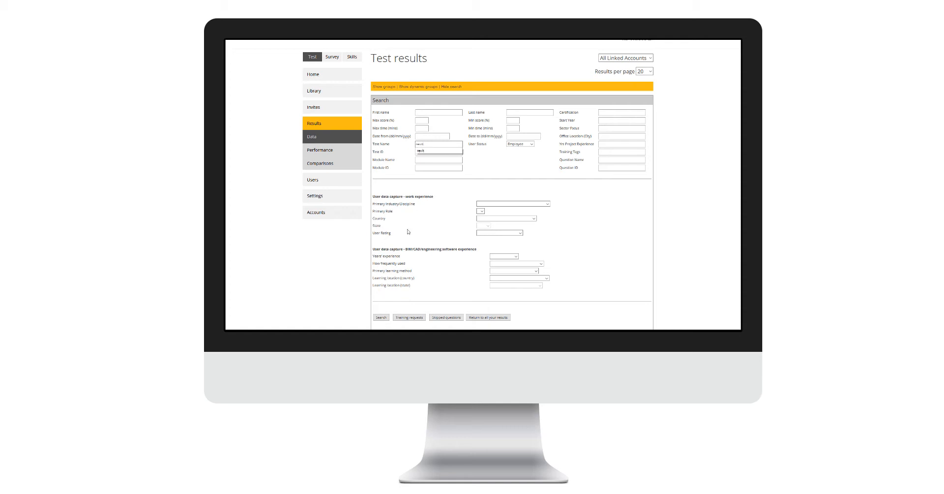
click(380, 317)
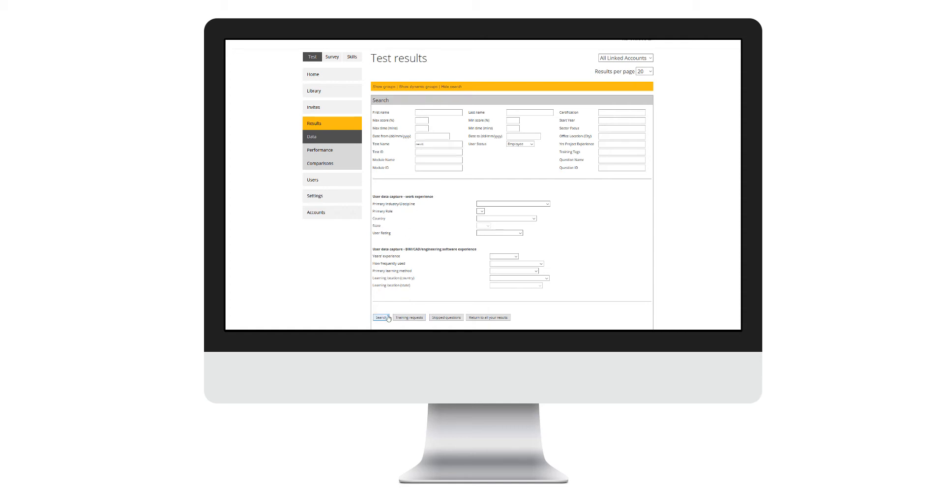
click(381, 317)
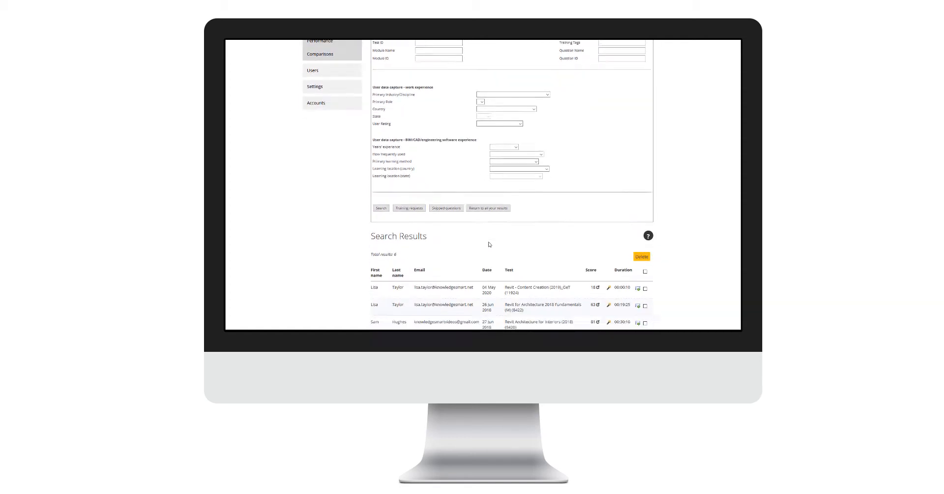
scroll(down, 3)
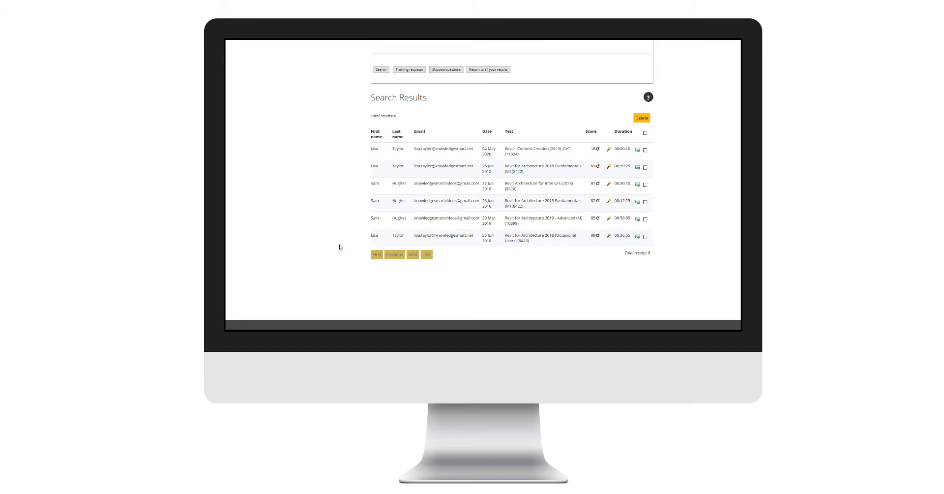
mouse_move(357, 209)
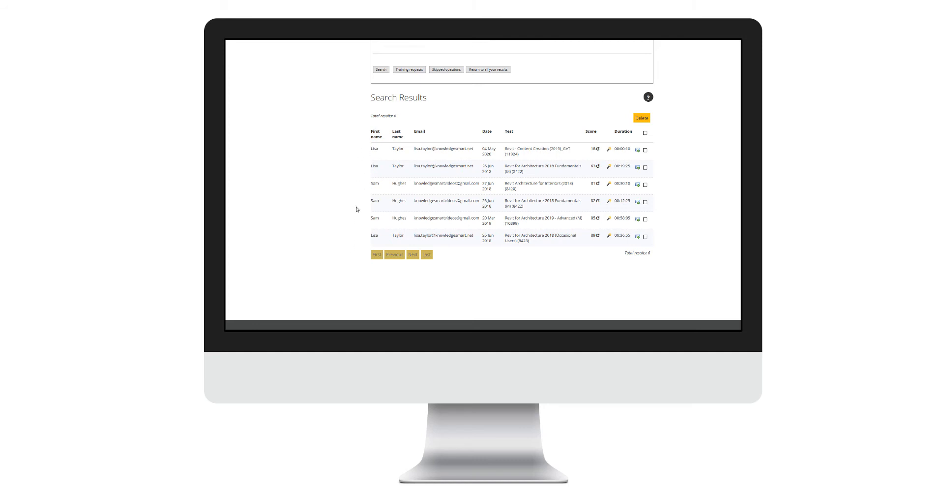
mouse_move(355, 240)
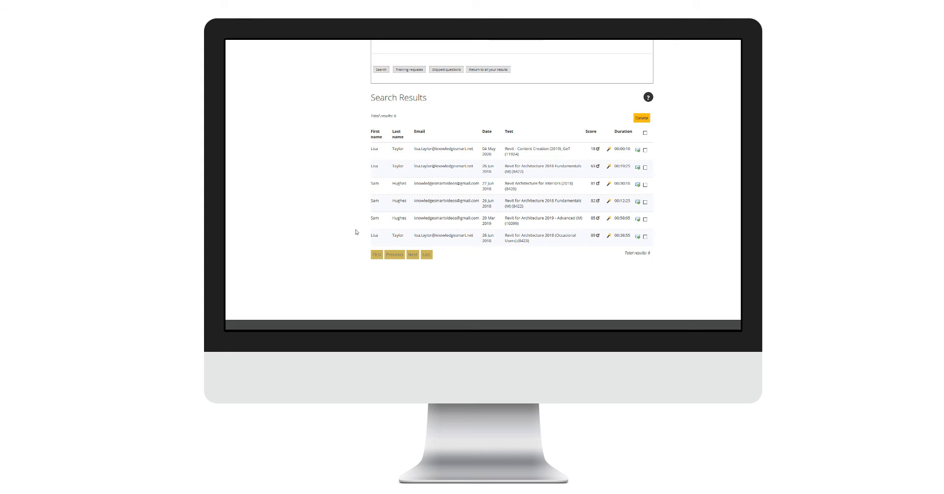
mouse_move(357, 217)
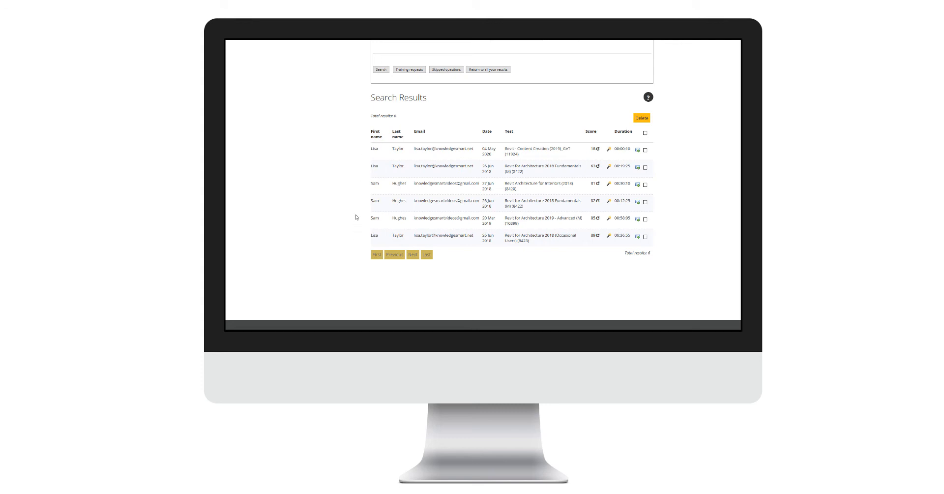
mouse_move(355, 241)
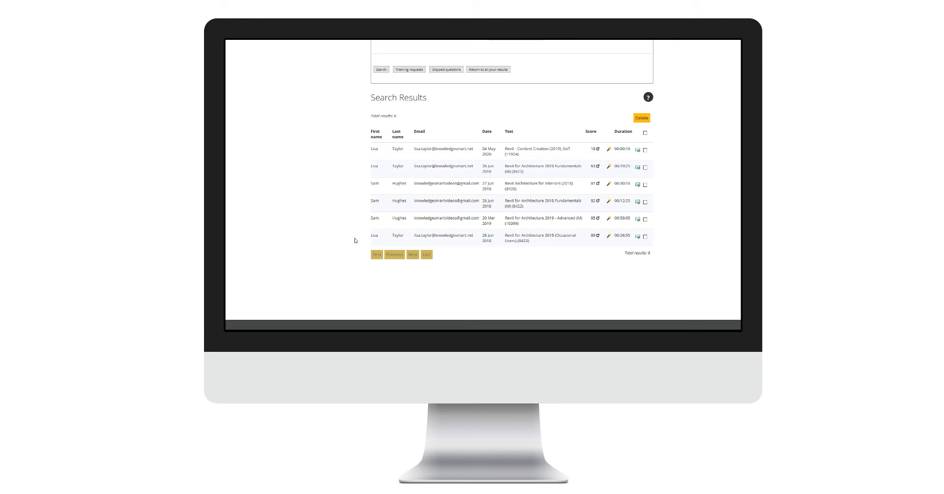
scroll(up, 3)
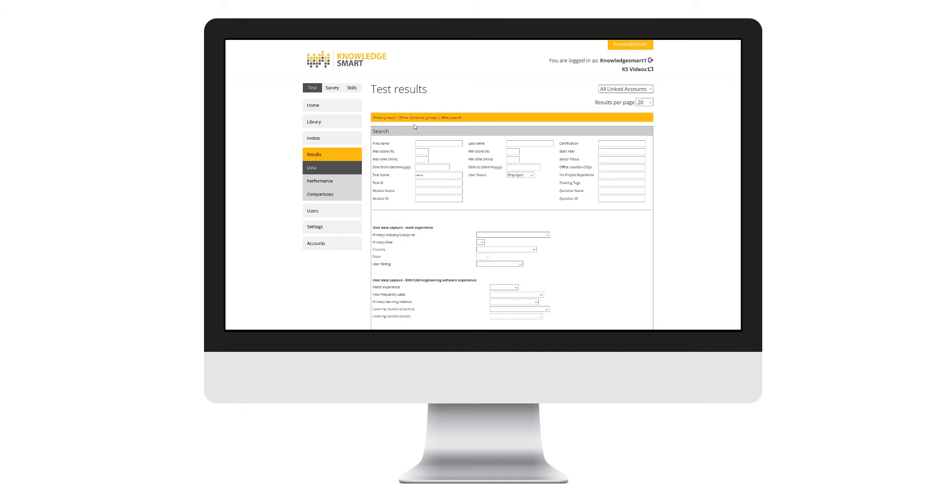
mouse_move(383, 124)
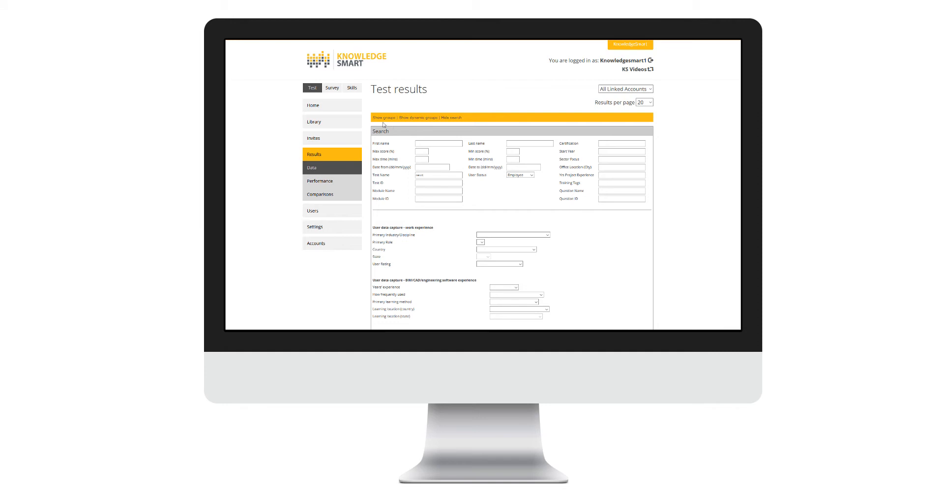
mouse_move(418, 123)
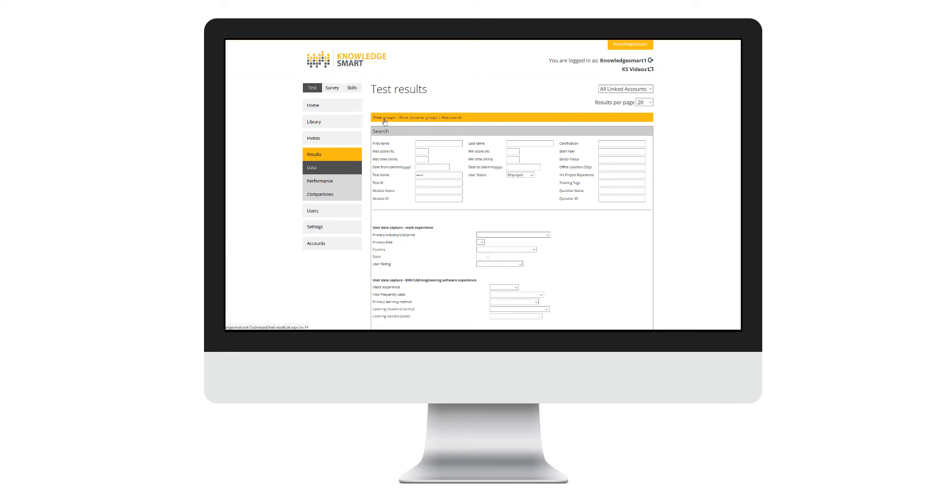
Step: Reveal the Group panel with view groups, new group and export options
click(383, 117)
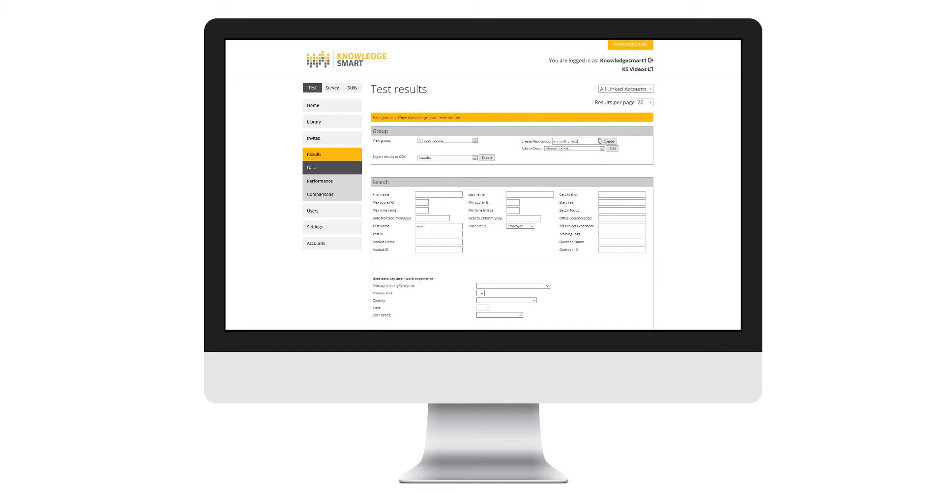
Step: Browse existing groups, search 'revit' tests again, and tick the matching results
click(608, 141)
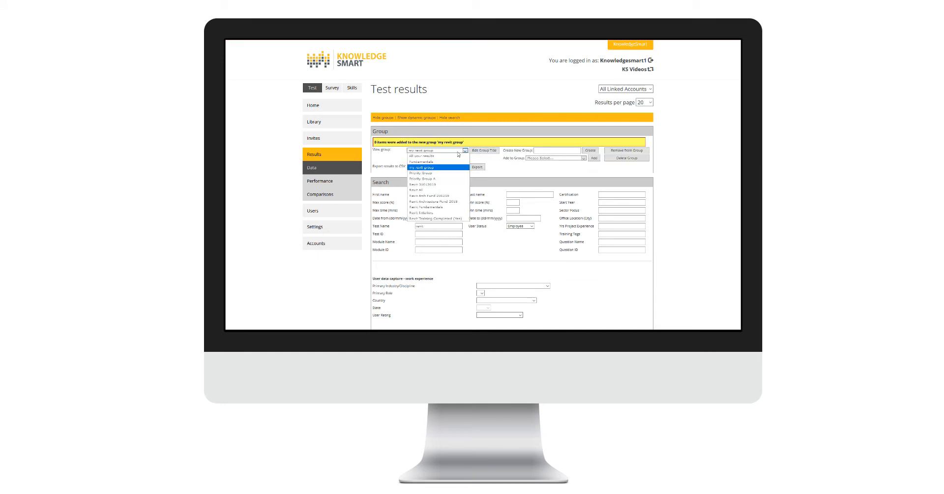
click(446, 140)
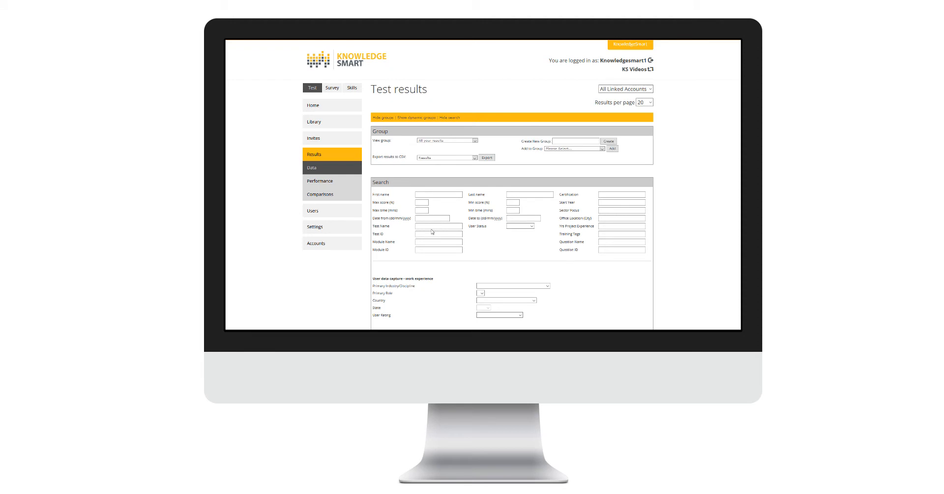
text(revit)
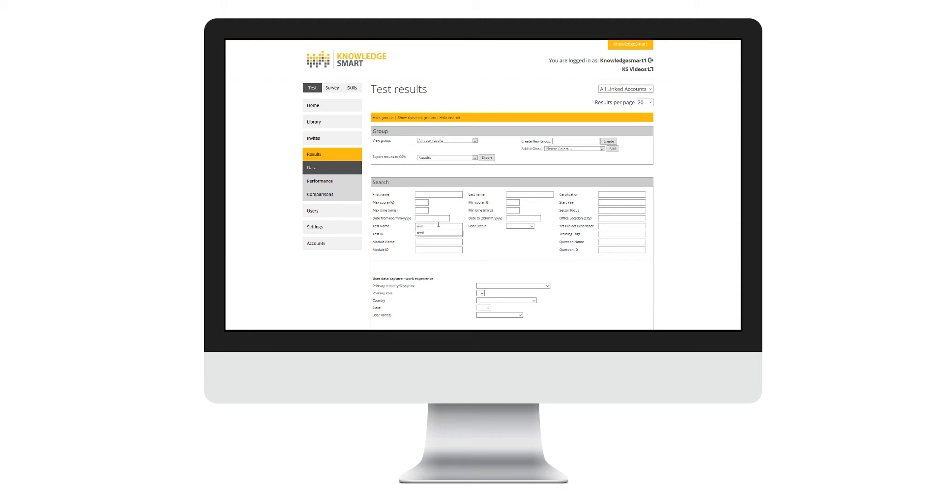
scroll(down, 3)
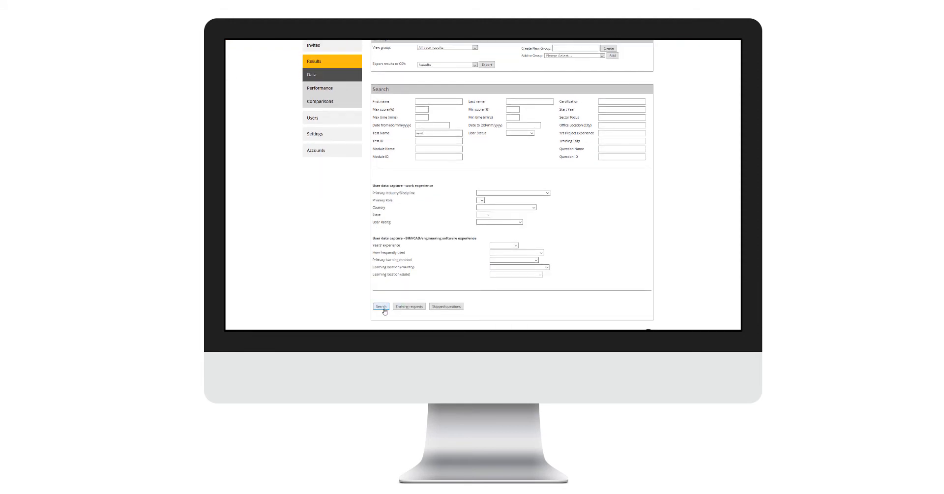
click(380, 306)
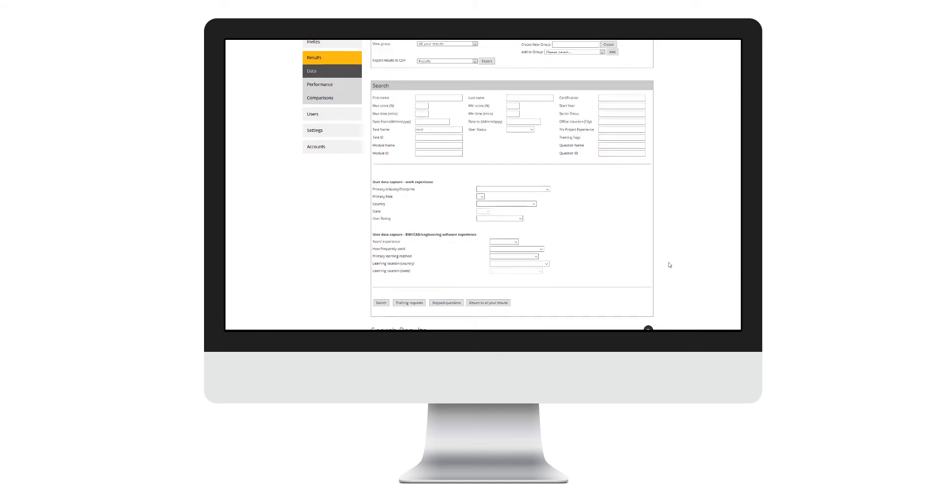
click(381, 303)
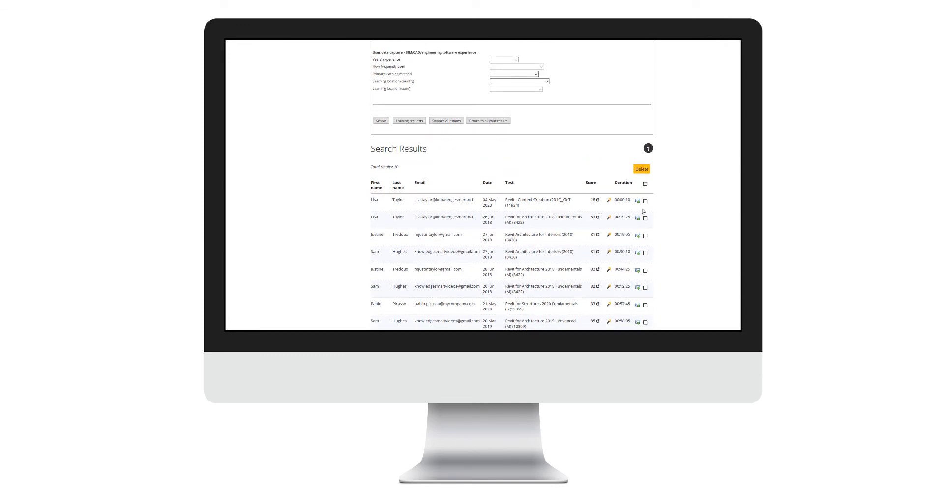
click(644, 182)
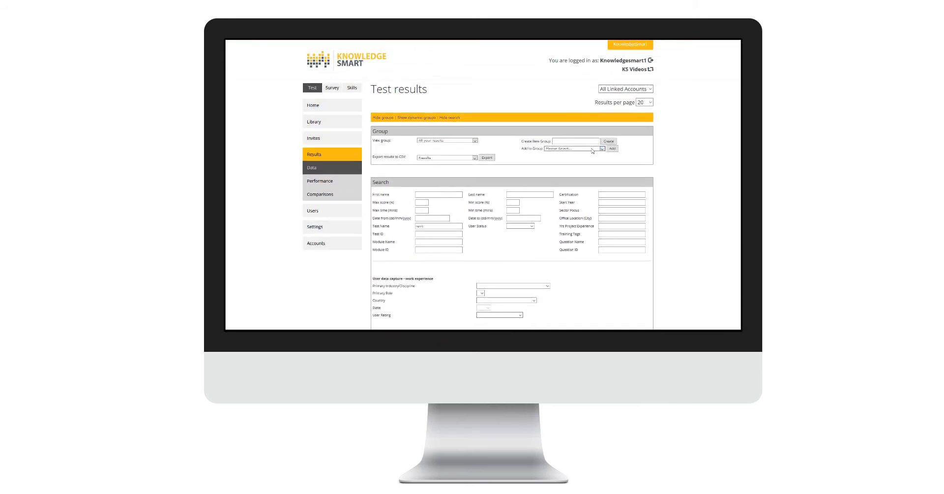
Step: Add the ticked results to 'my revit group' and view the CSV export data types
click(574, 148)
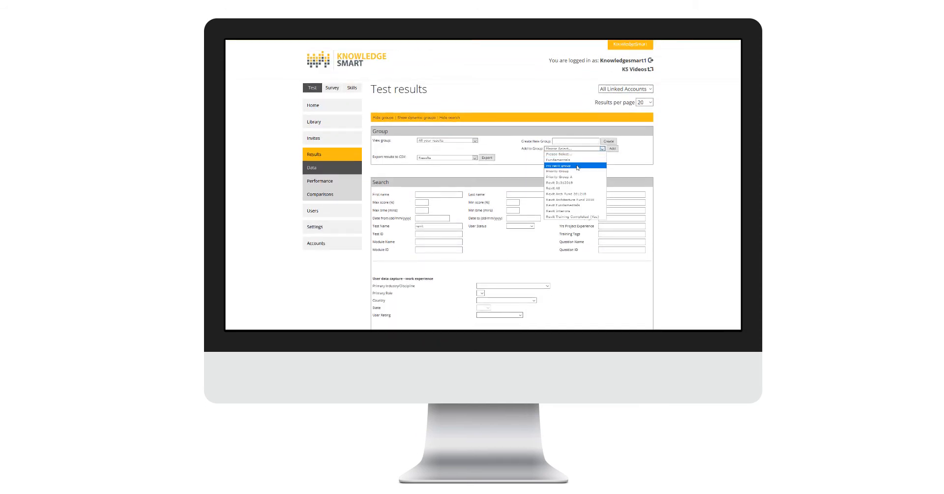
click(558, 164)
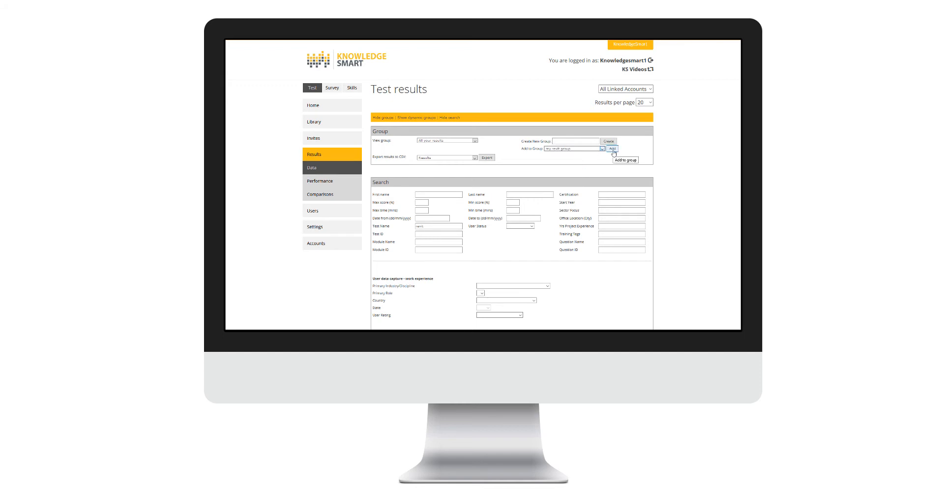
click(611, 148)
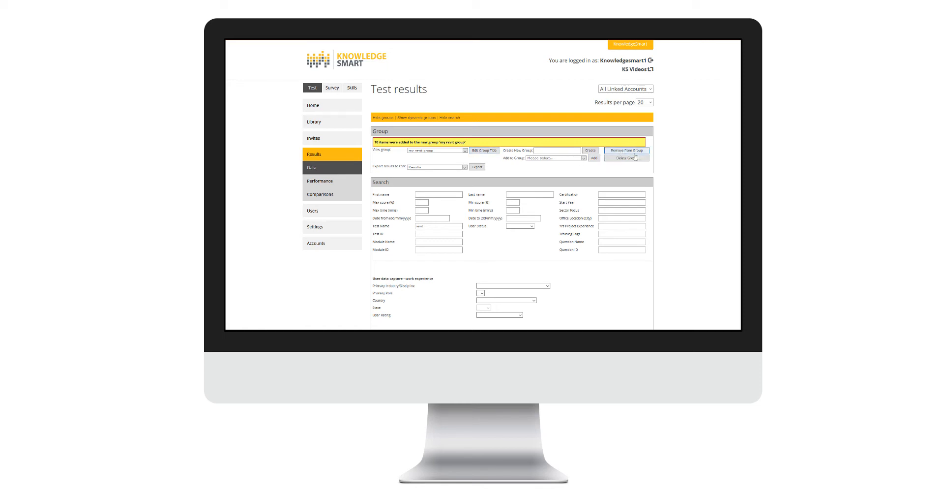
mouse_move(626, 151)
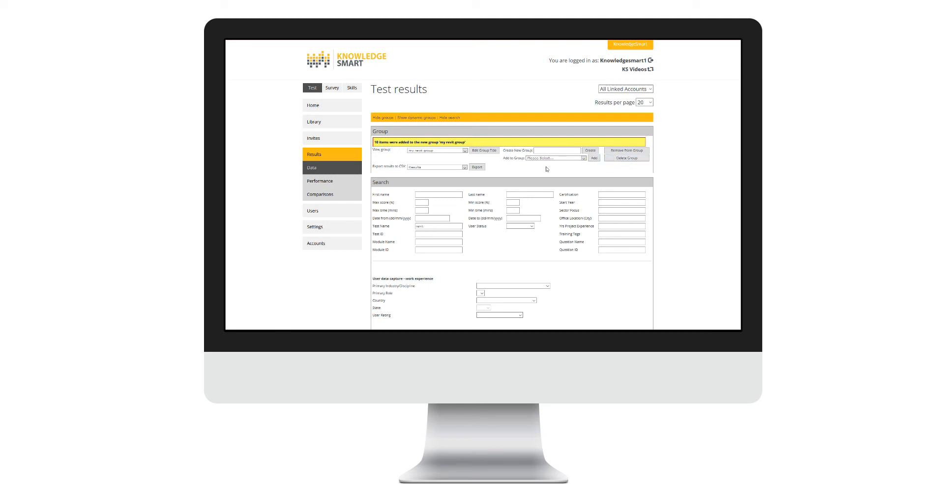
mouse_move(536, 167)
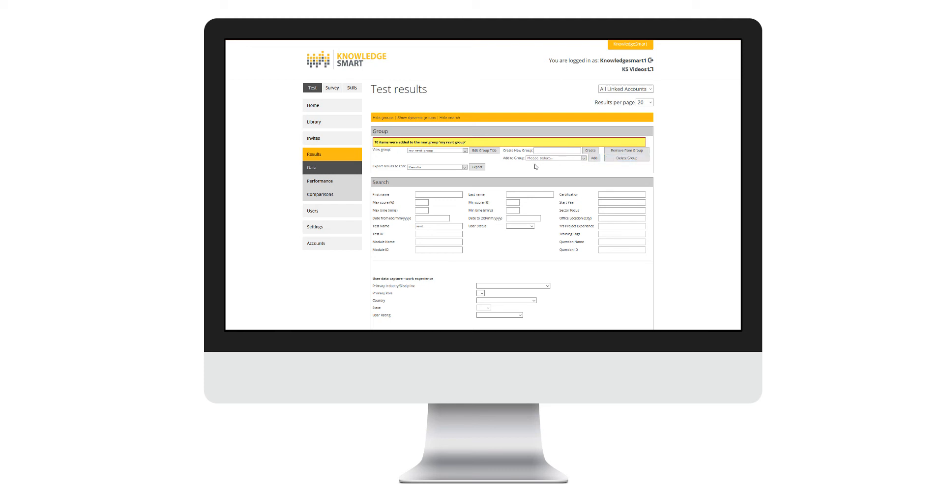
mouse_move(512, 169)
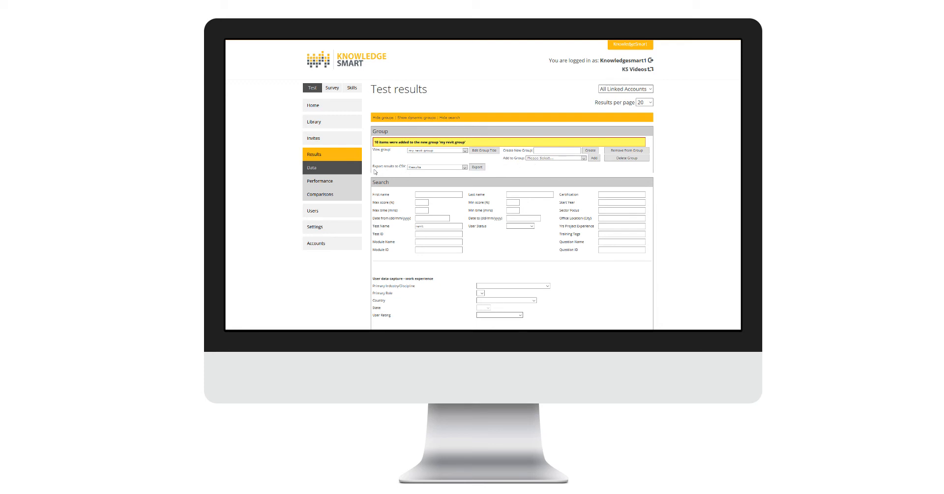
mouse_move(400, 173)
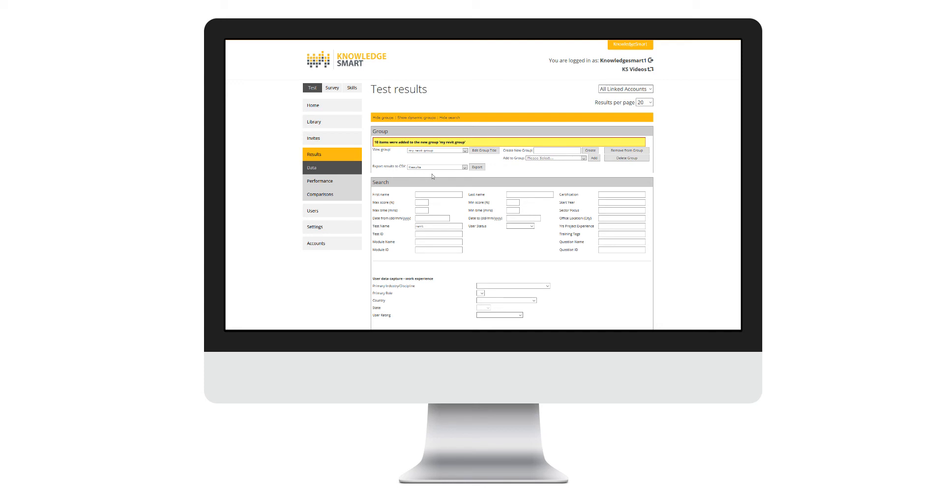
click(437, 167)
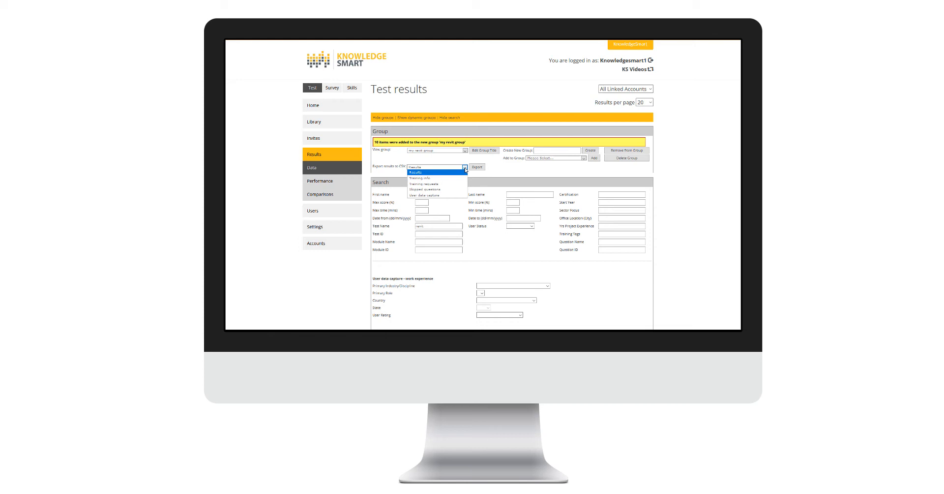
mouse_move(464, 170)
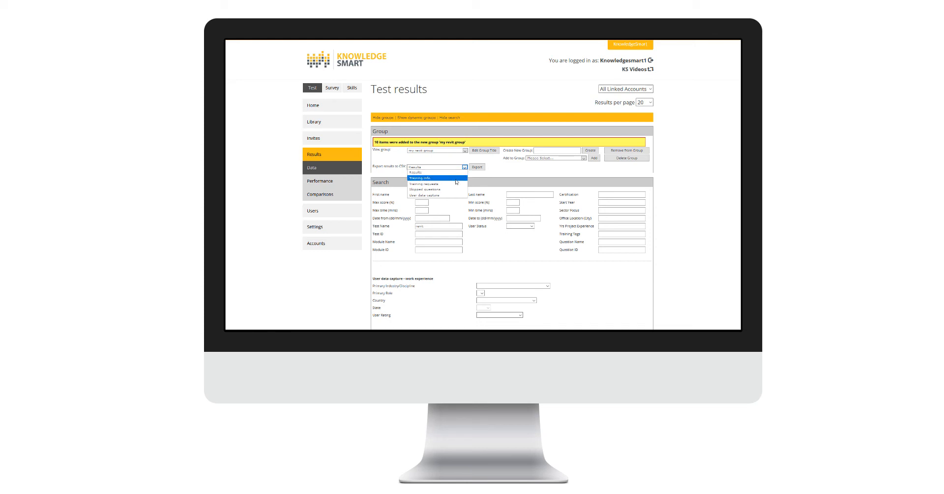
mouse_move(450, 189)
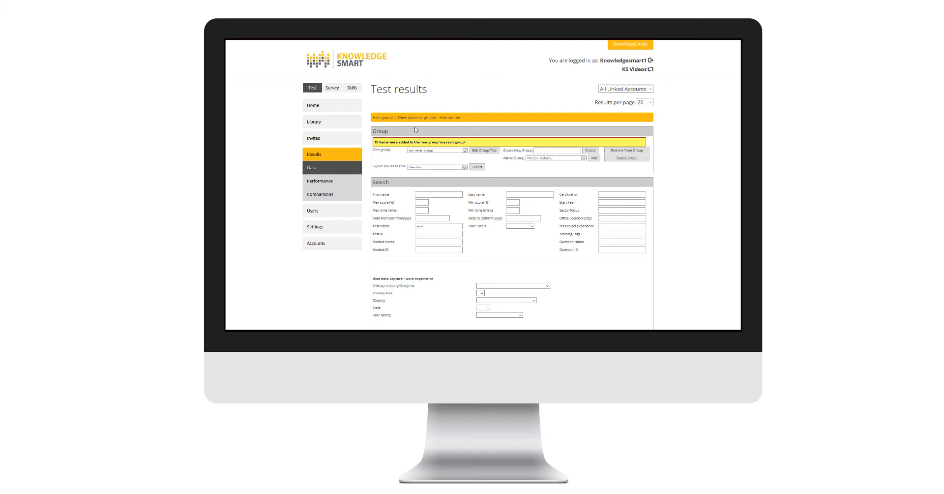
Step: Toggle the dynamic group options open, closed and open again
click(414, 117)
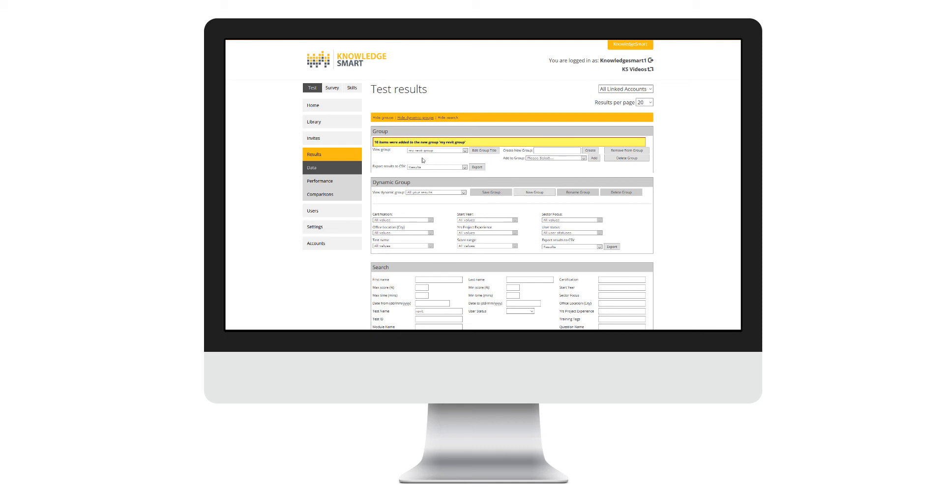
click(415, 118)
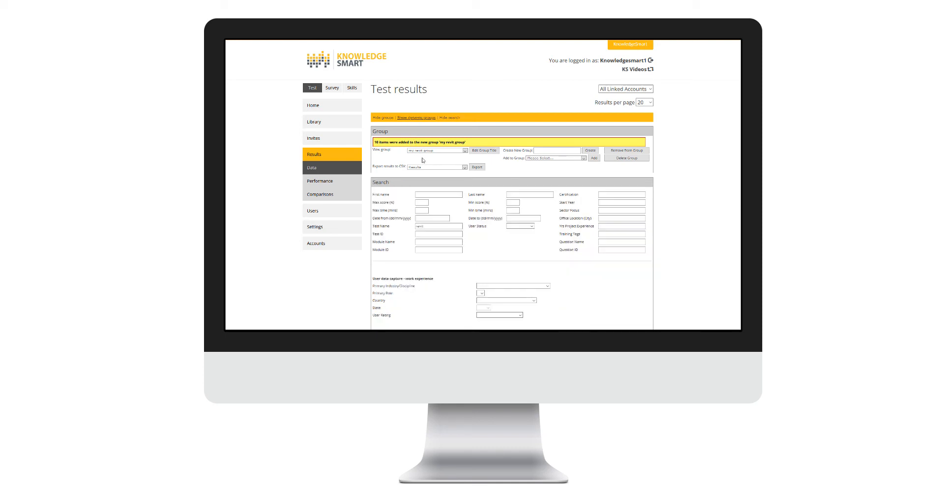
click(416, 118)
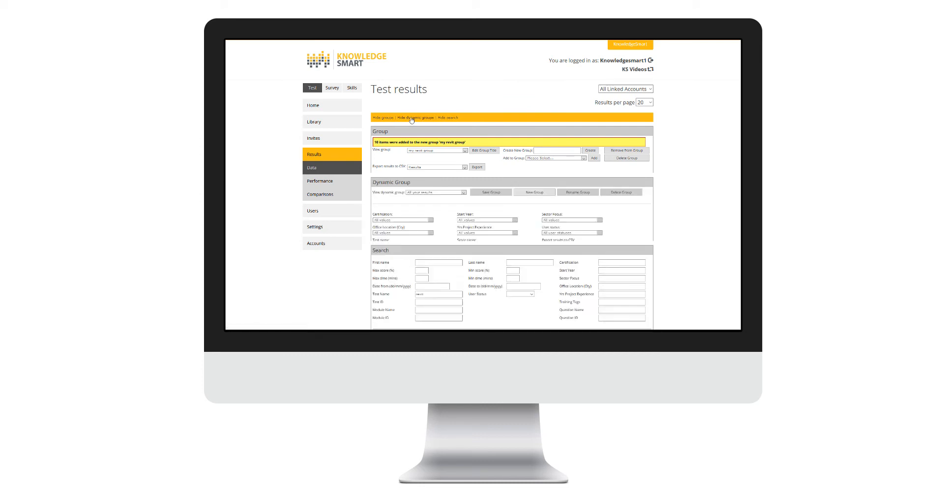
click(416, 117)
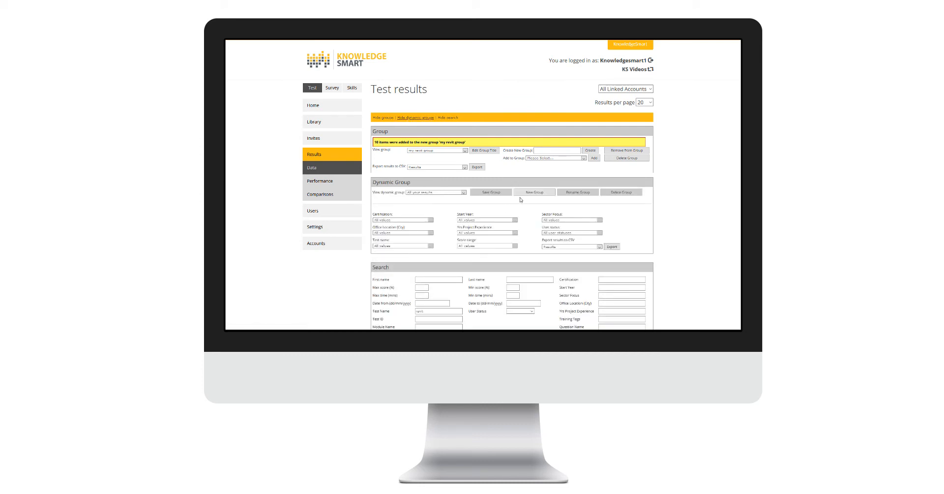
Step: Try creating a dynamic group named 'Group' and dismiss the duplicate-name warning
click(534, 192)
text(My Result)
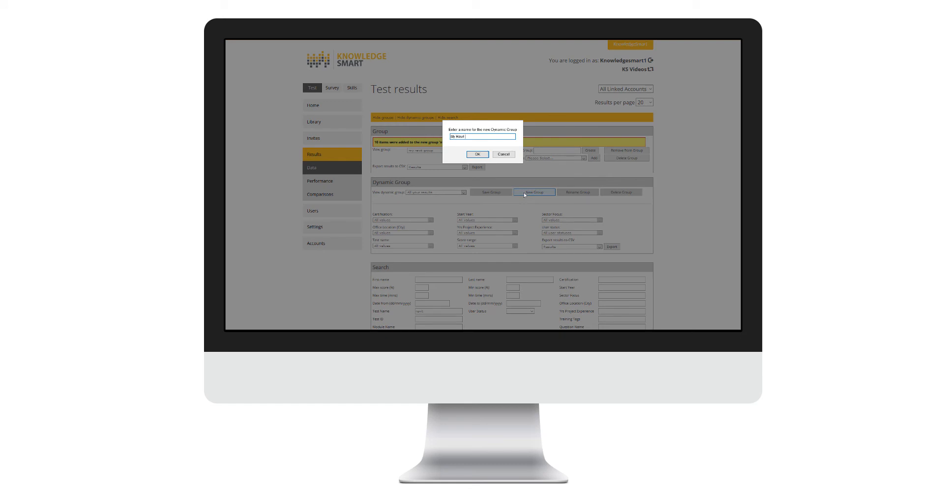
text(Group)
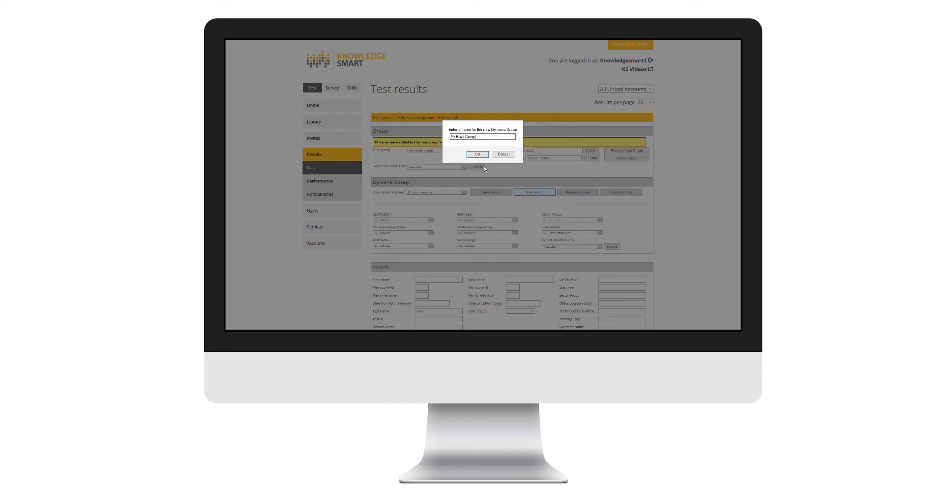
click(477, 154)
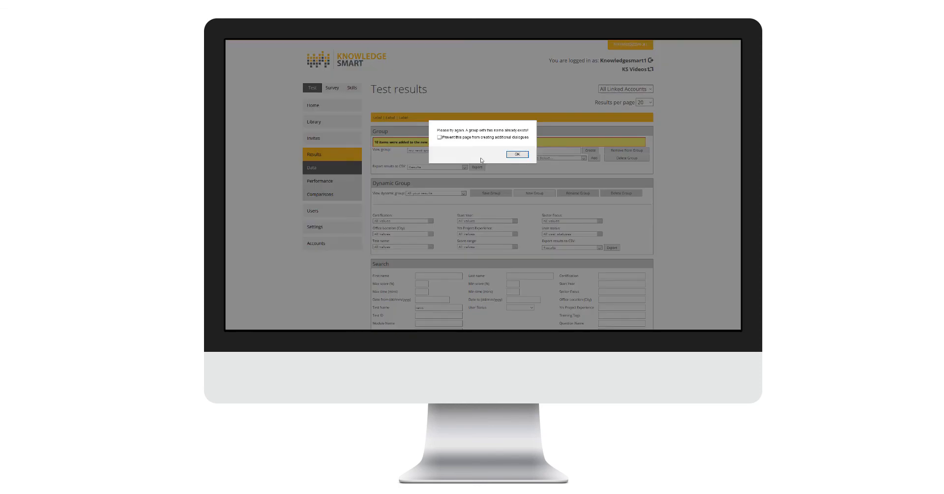
click(517, 154)
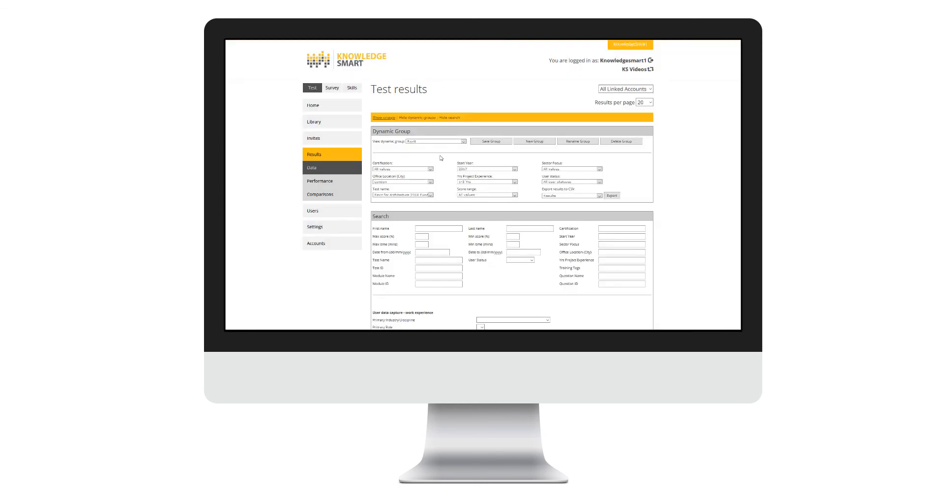
mouse_move(445, 171)
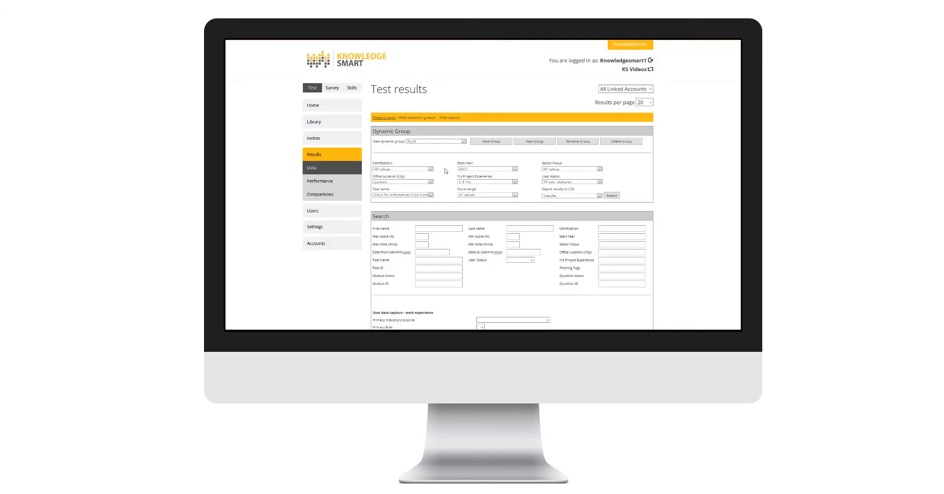
mouse_move(404, 184)
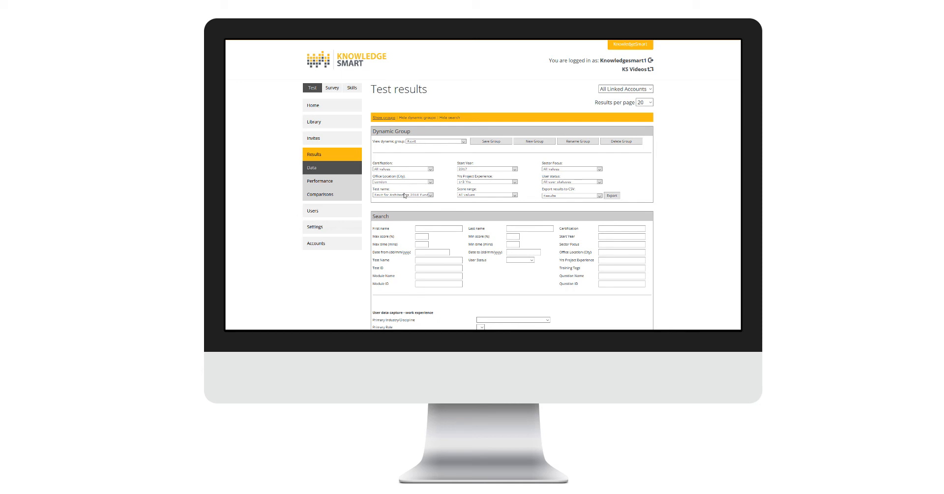
mouse_move(463, 188)
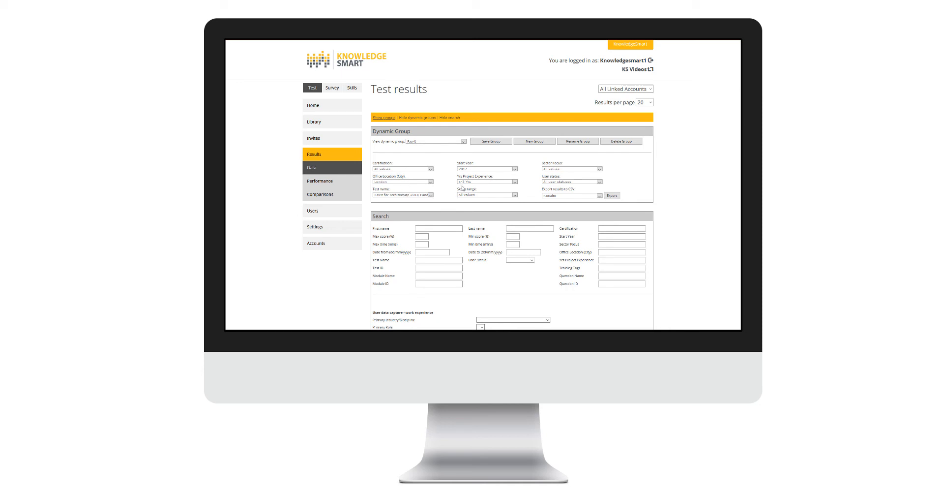
mouse_move(463, 188)
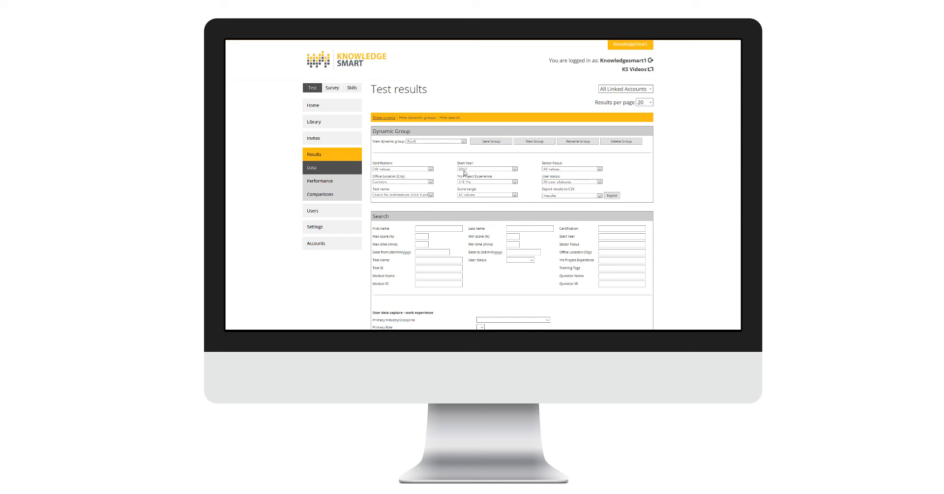
mouse_move(475, 174)
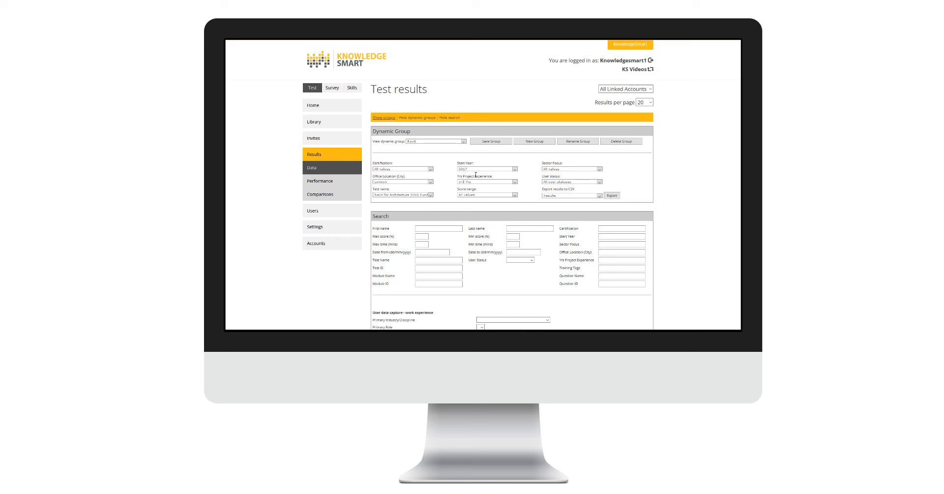
mouse_move(477, 176)
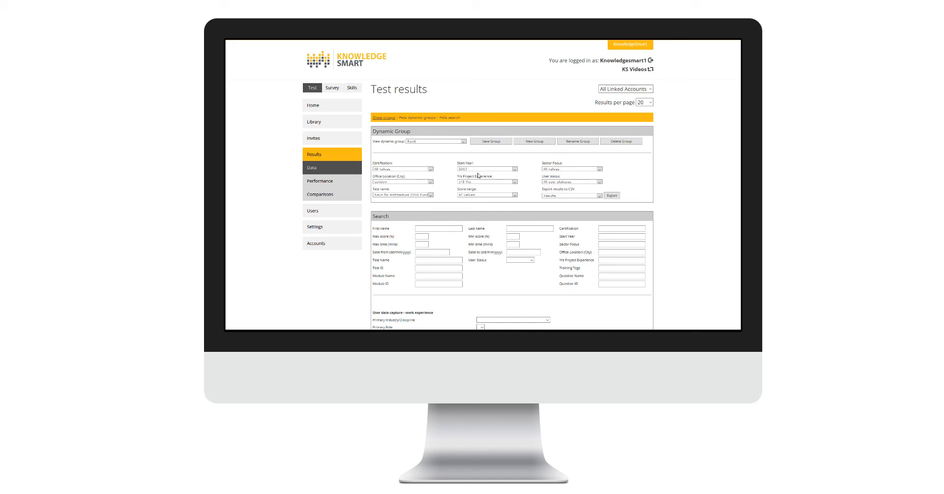
mouse_move(588, 198)
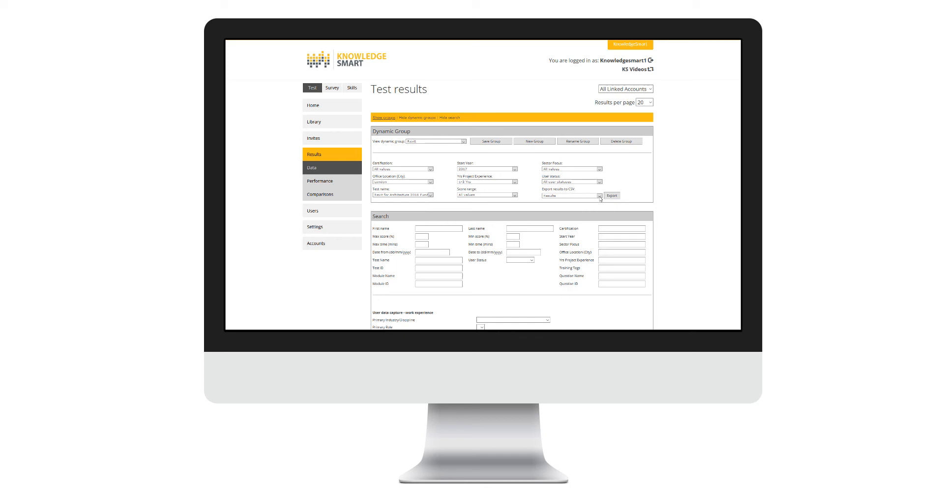
Step: Apply the dynamic group filters to list the Revit Architecture Group's two results
click(569, 196)
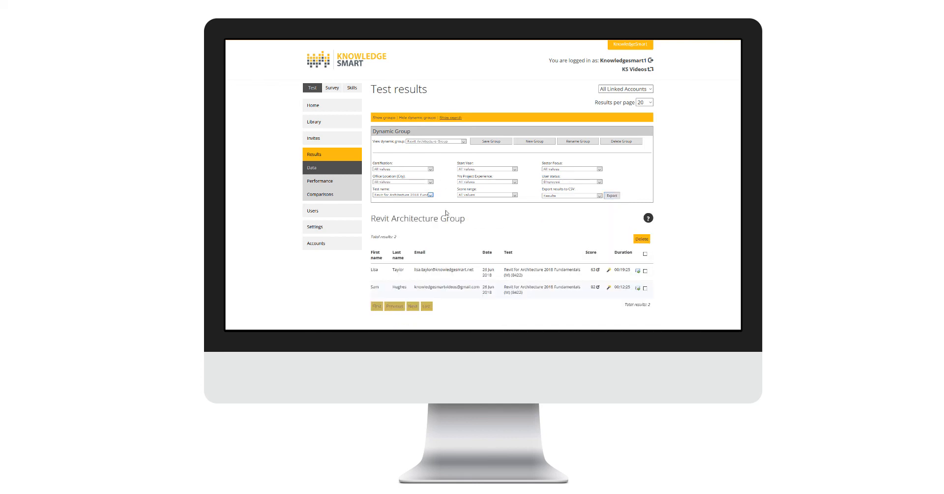
mouse_move(441, 193)
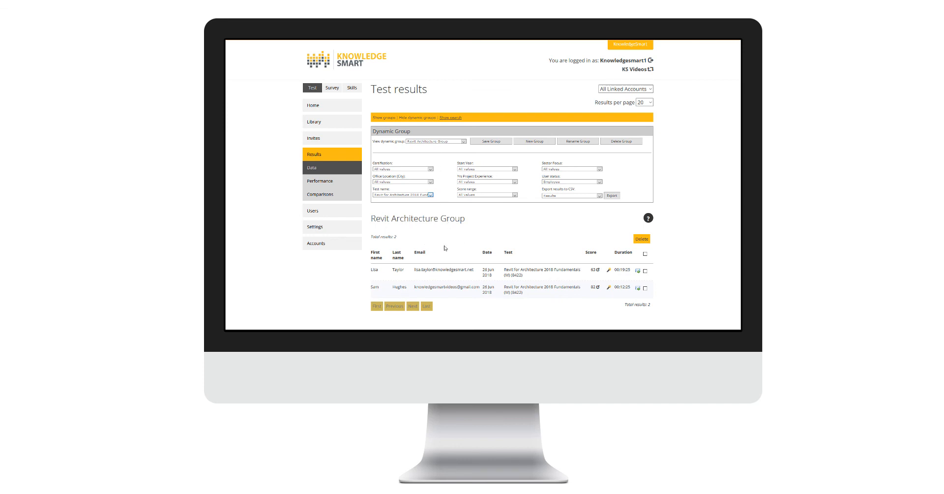
mouse_move(452, 248)
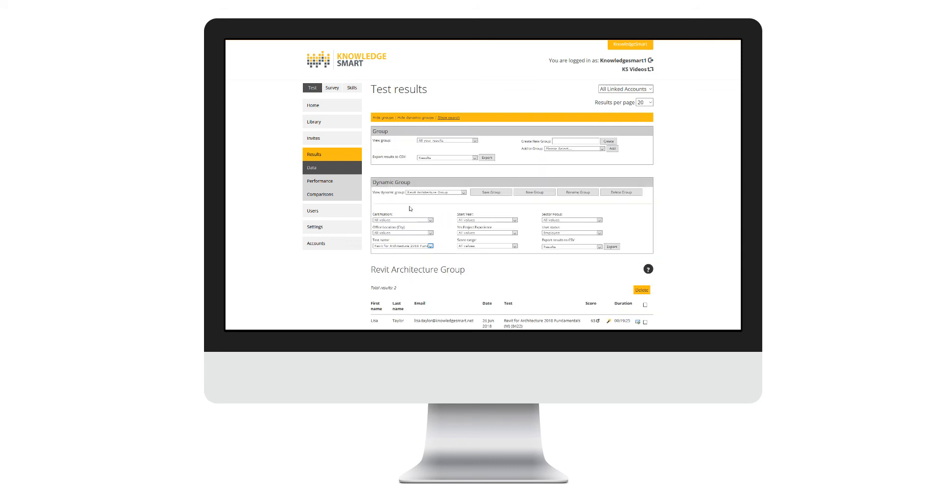
mouse_move(385, 173)
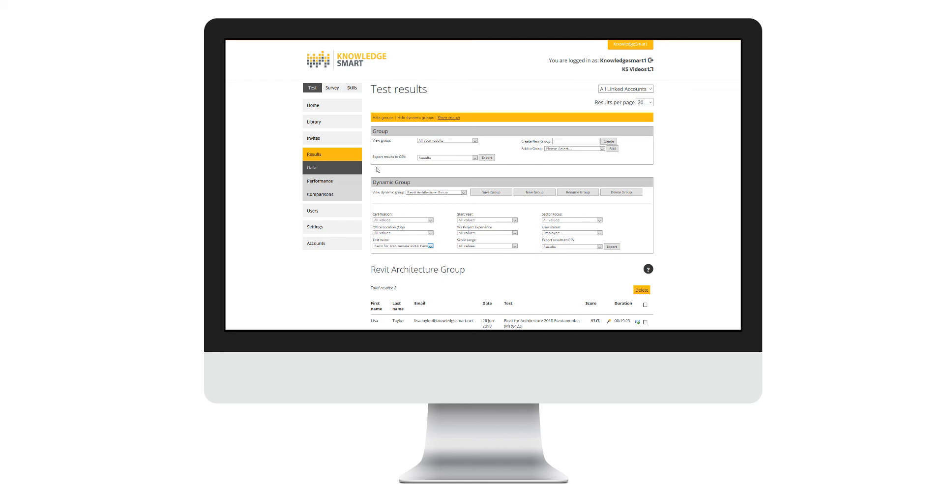
mouse_move(369, 158)
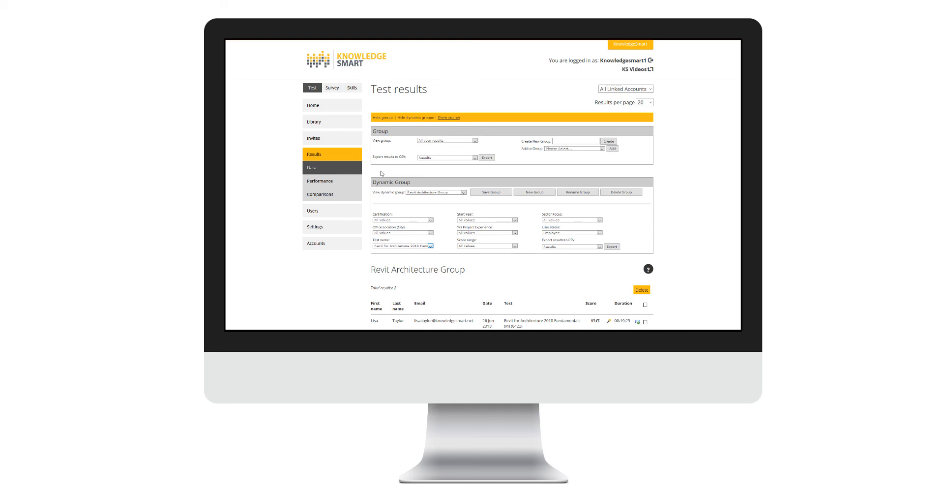
Step: Review the group's CSV export options, leaving Results as the export type
click(447, 158)
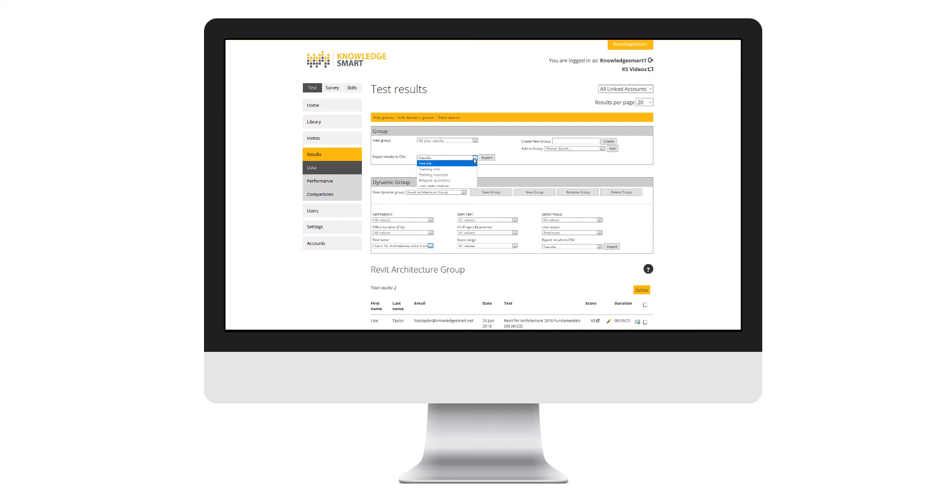
mouse_move(433, 170)
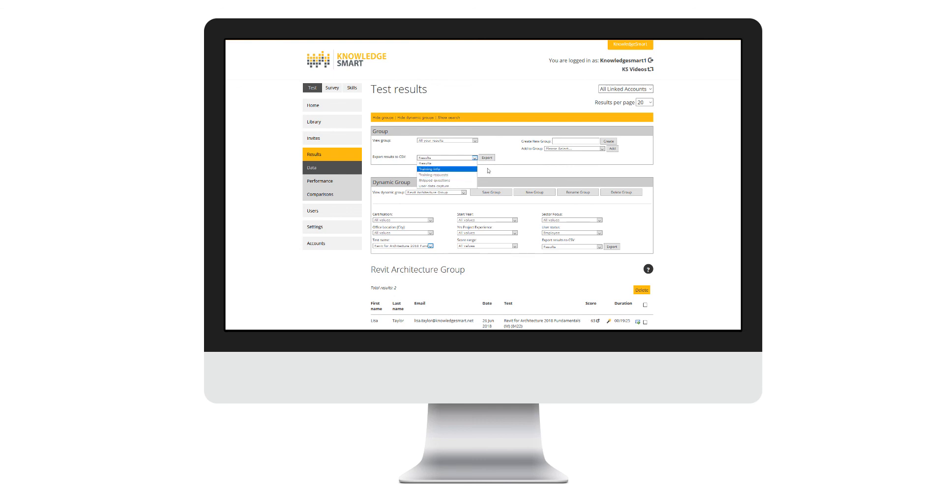
click(446, 157)
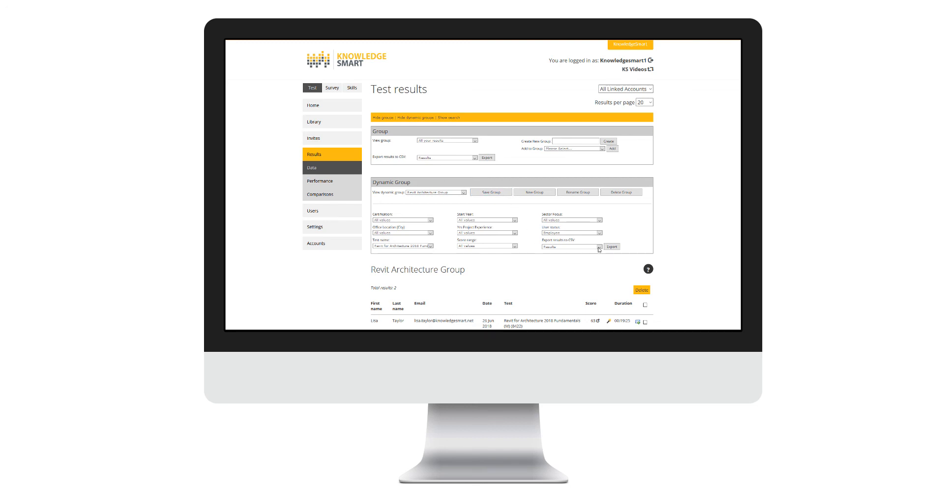
click(599, 247)
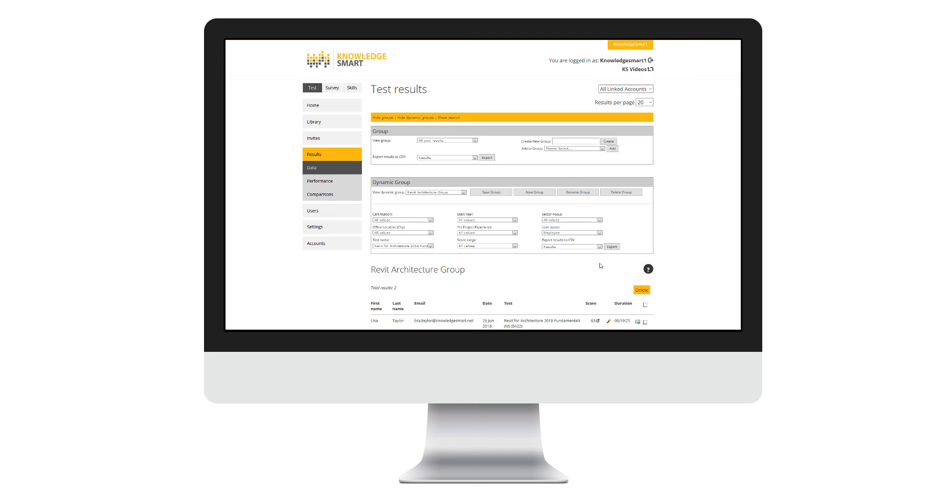
mouse_move(577, 264)
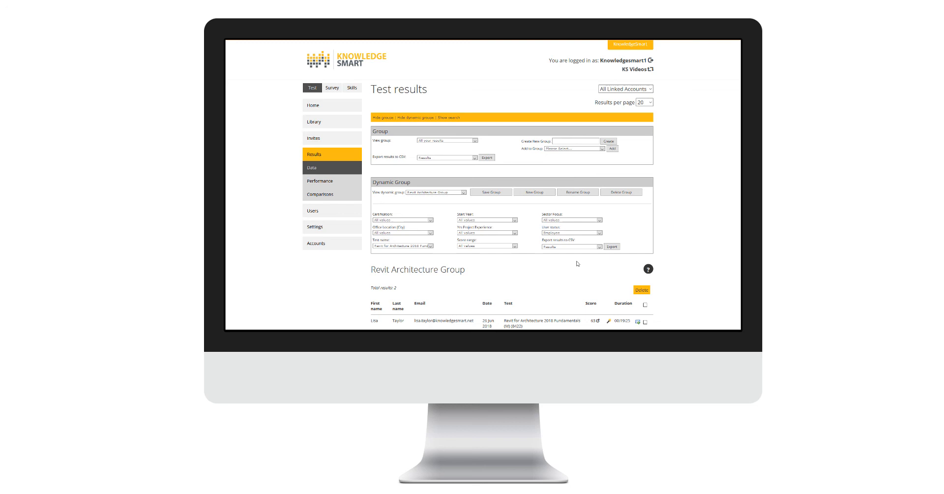
Step: Open the Data Analysis page and list the data export accounts, all ticked
click(315, 105)
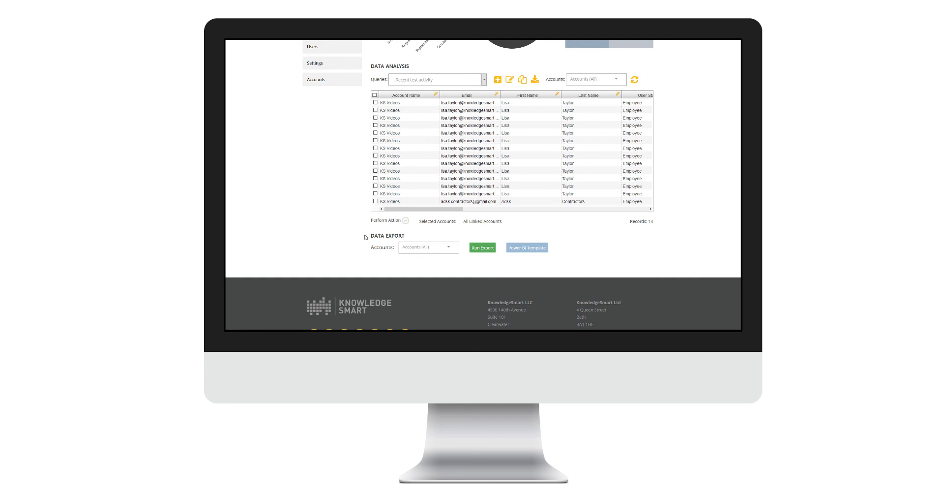
mouse_move(394, 262)
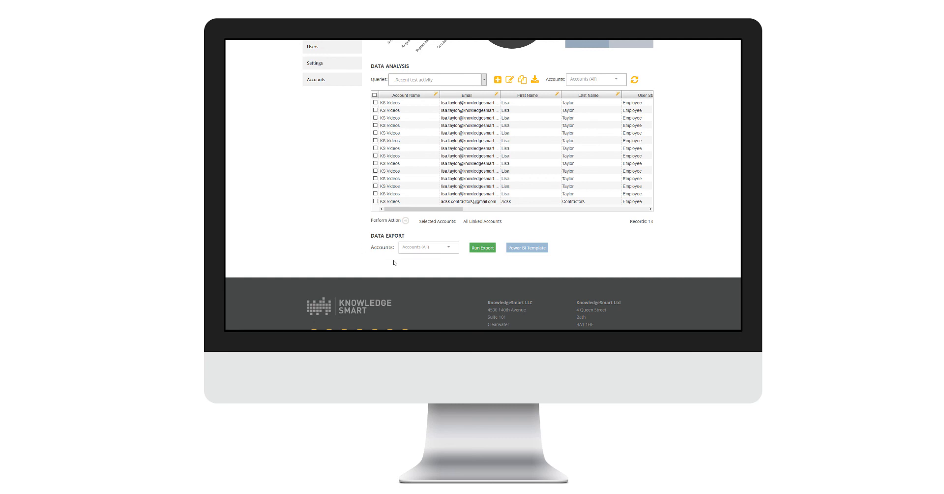
click(482, 247)
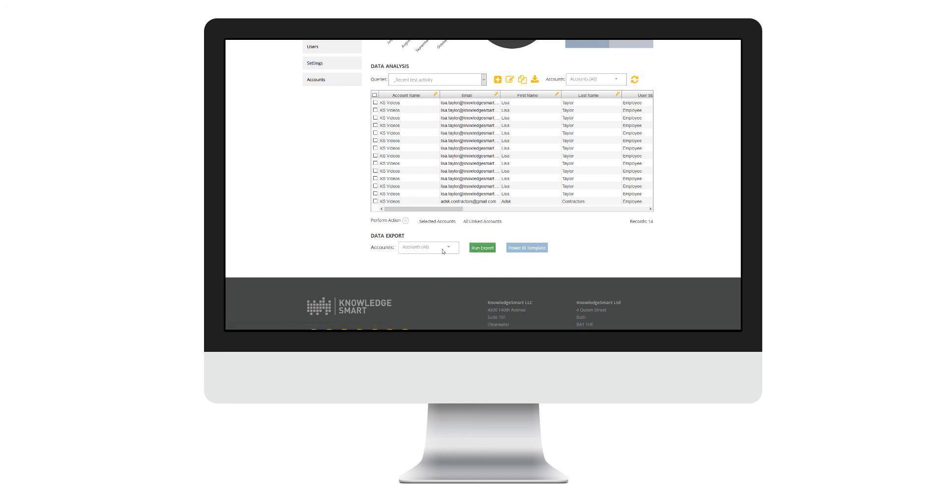
click(448, 247)
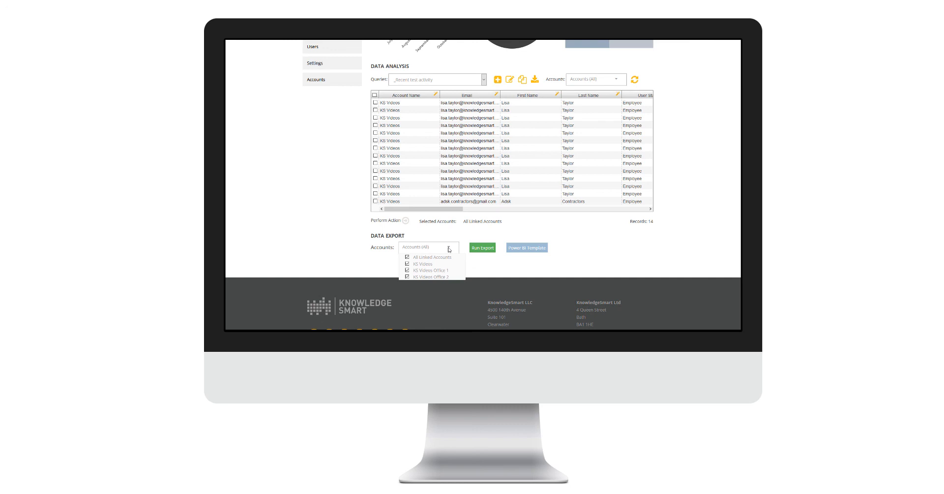
mouse_move(447, 248)
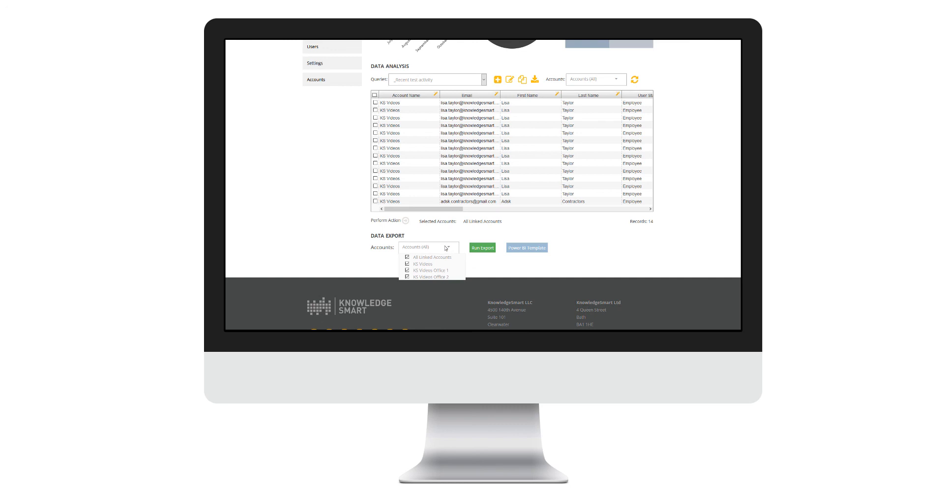
mouse_move(445, 248)
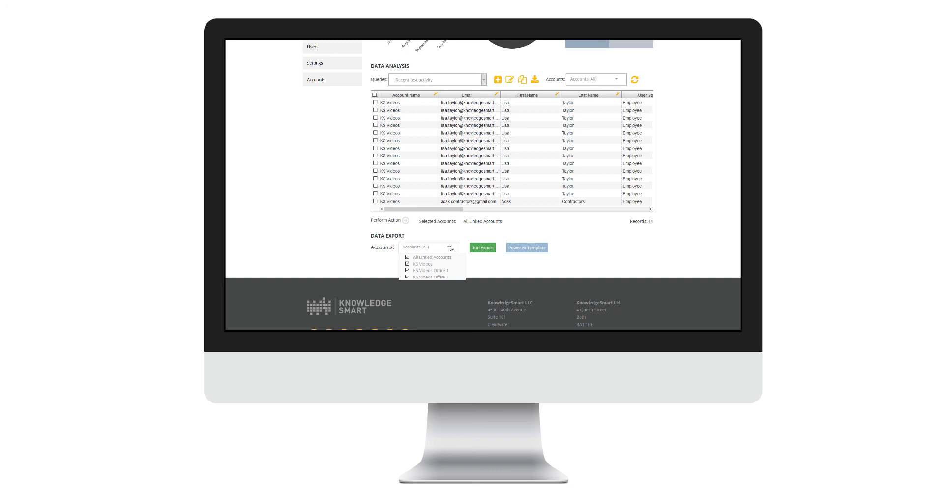
mouse_move(453, 247)
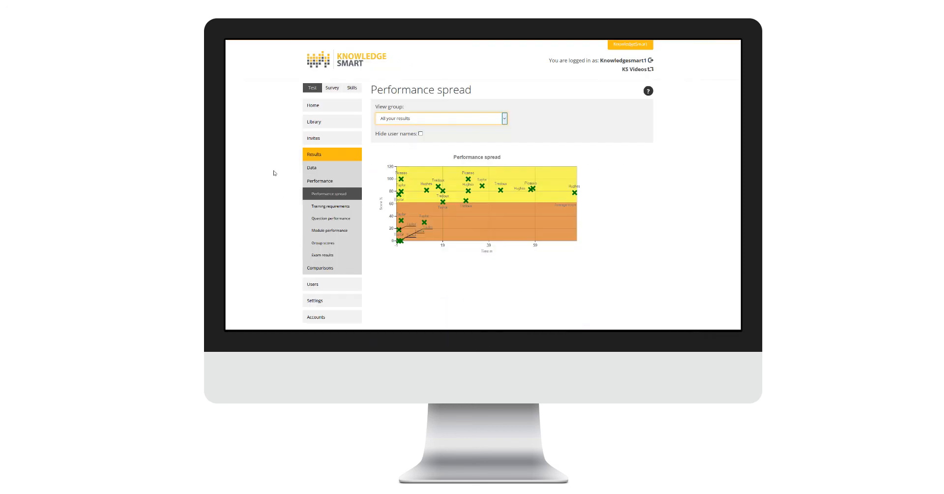
mouse_move(277, 204)
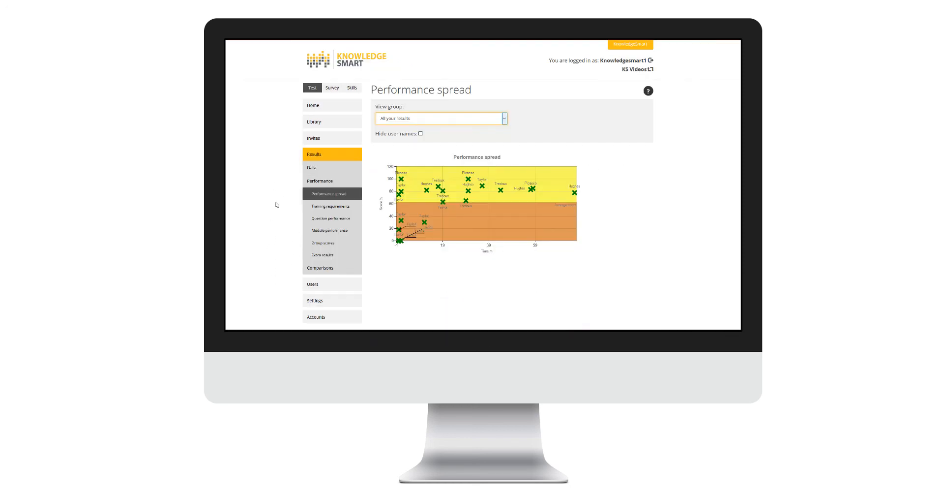